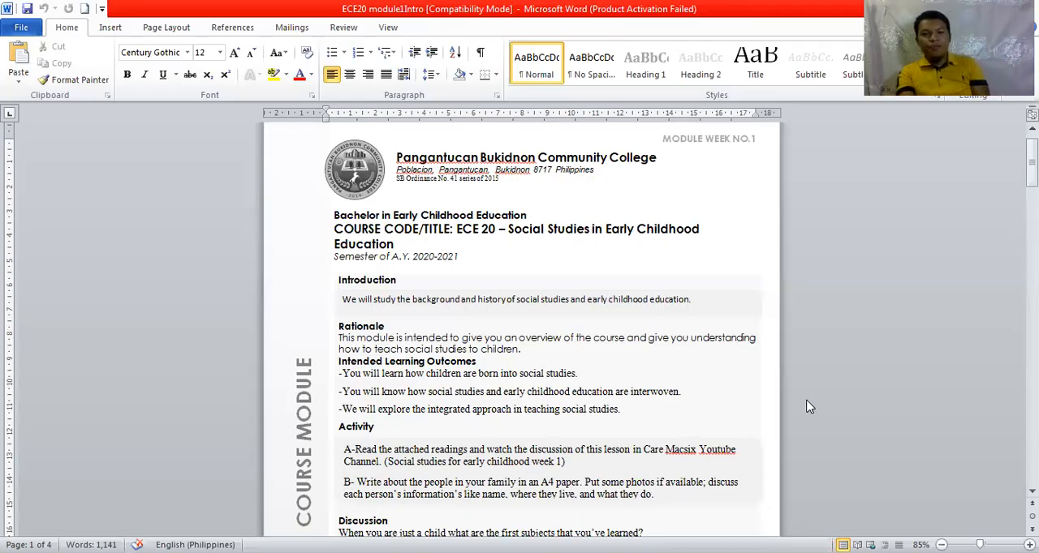
mouse_move(771, 408)
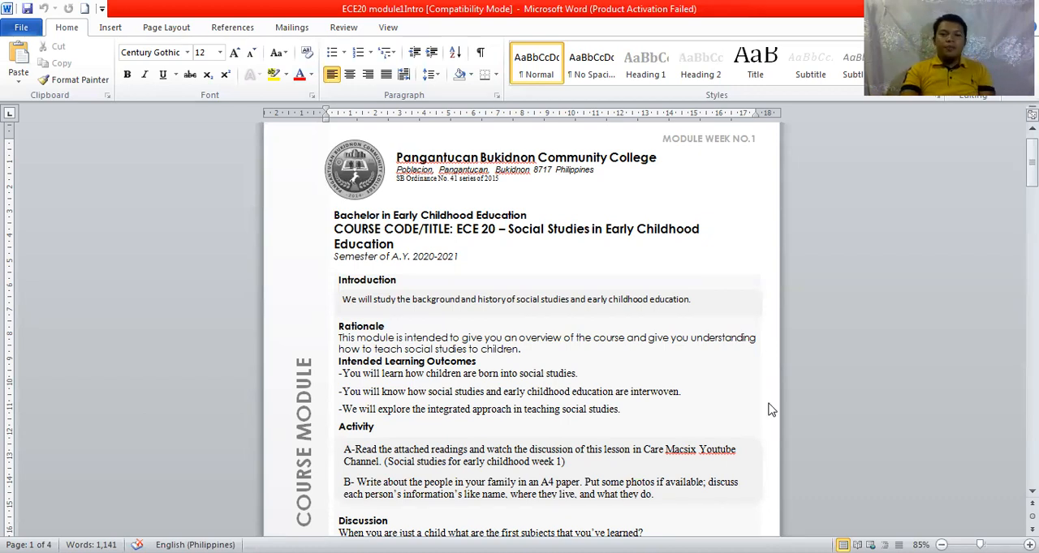
mouse_move(522, 279)
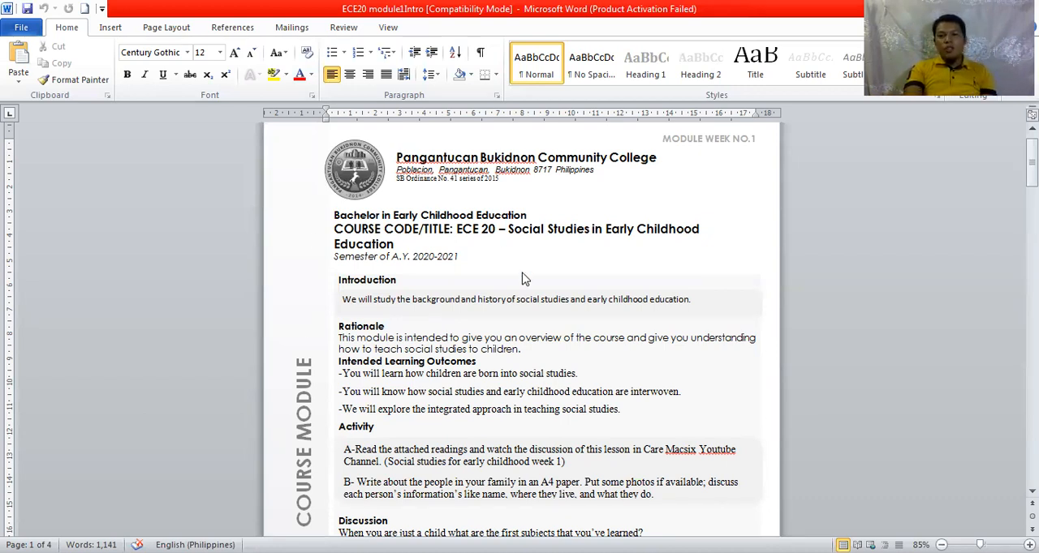
mouse_move(746, 151)
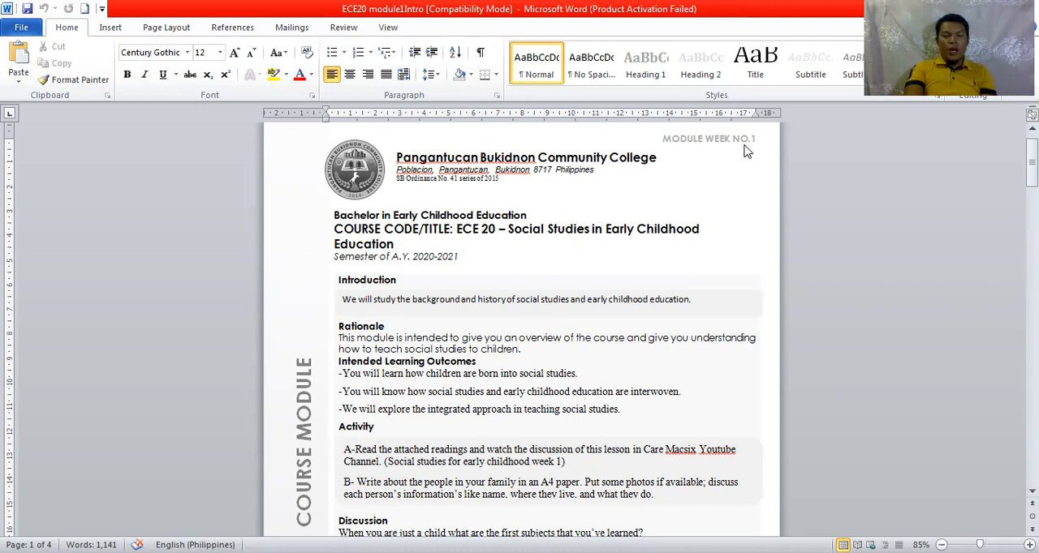
mouse_move(795, 248)
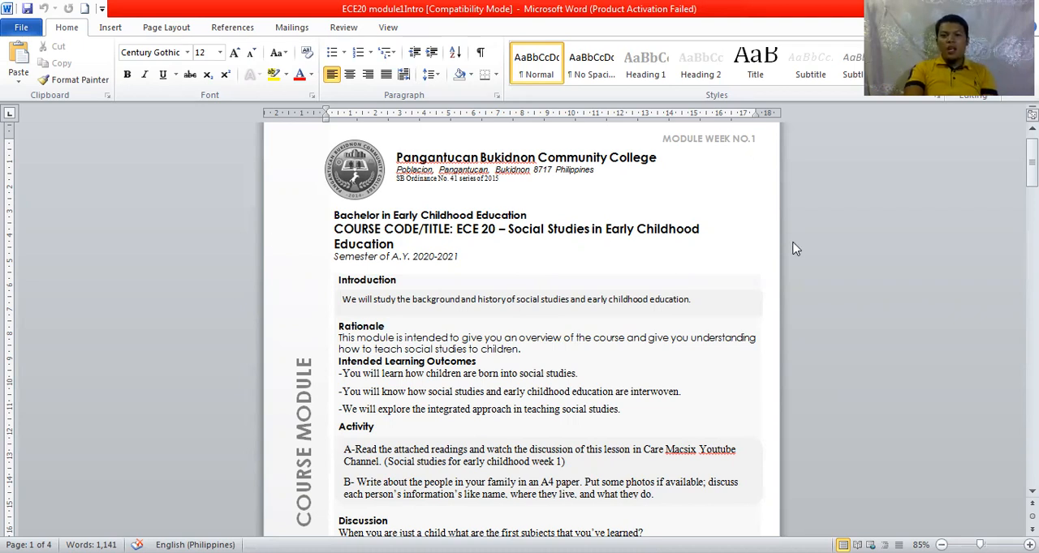
mouse_move(474, 246)
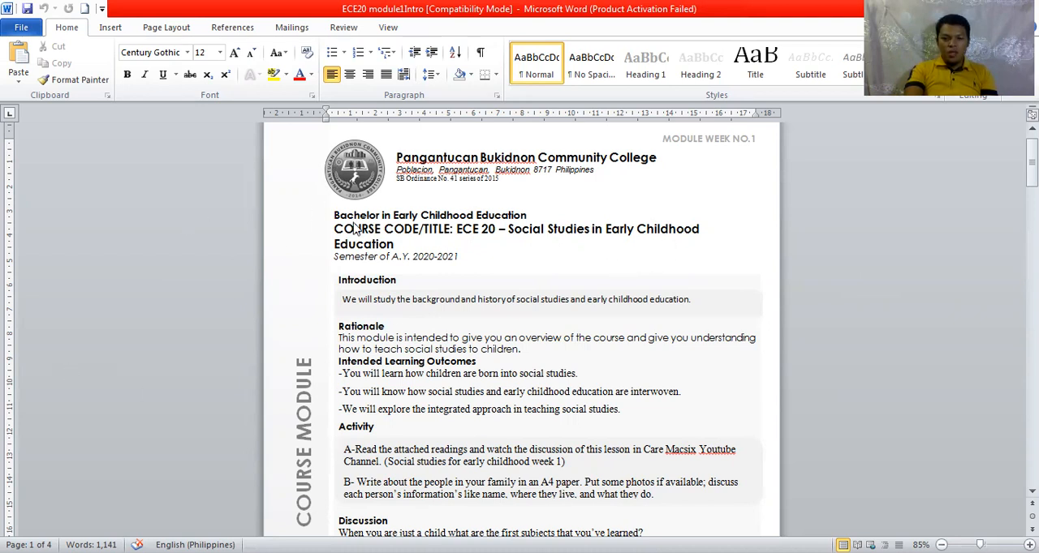
mouse_move(834, 294)
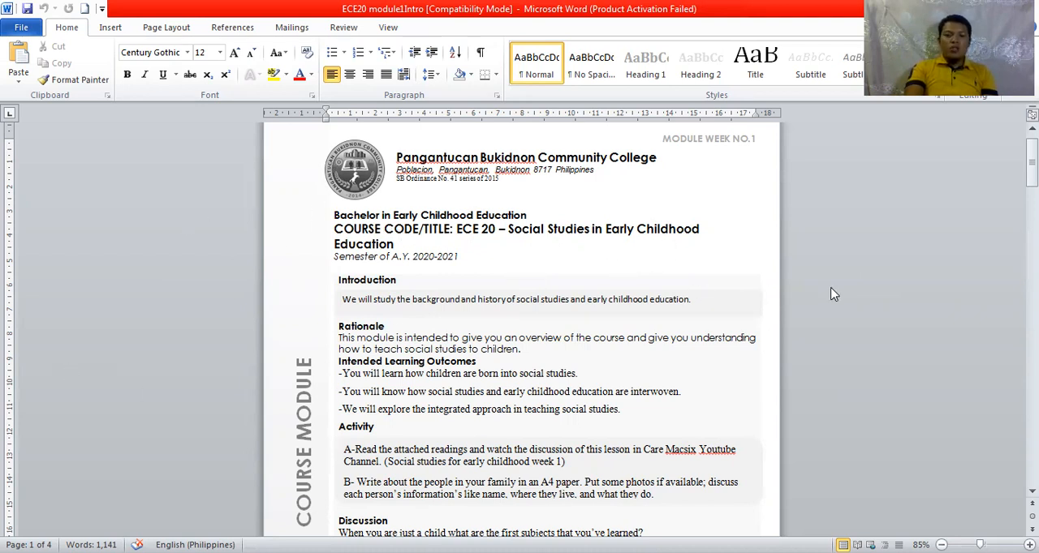
Step: Scroll down through page 1 past the Activity, Exercise, Assessment and Reflection sections
scroll("down", 3)
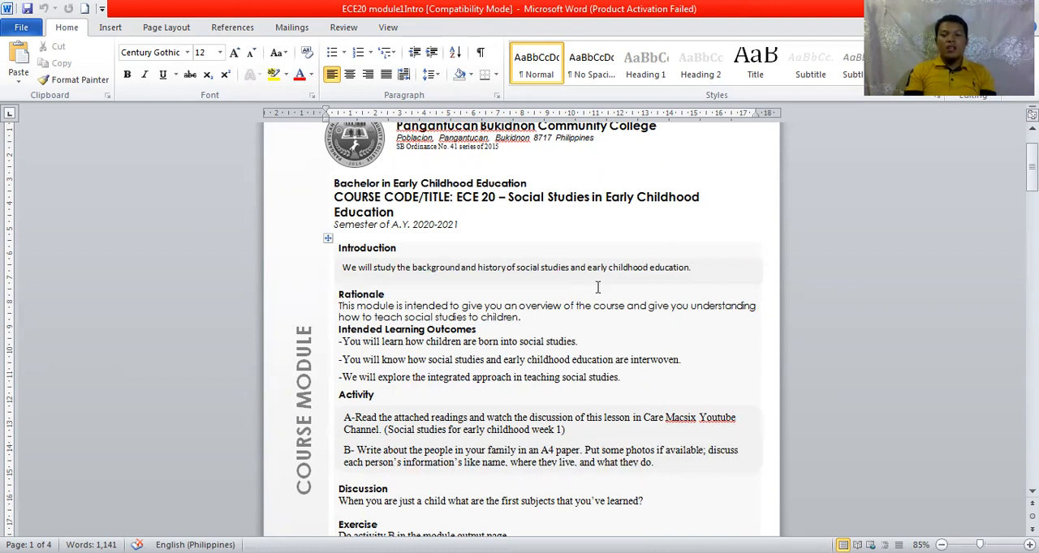
mouse_move(742, 279)
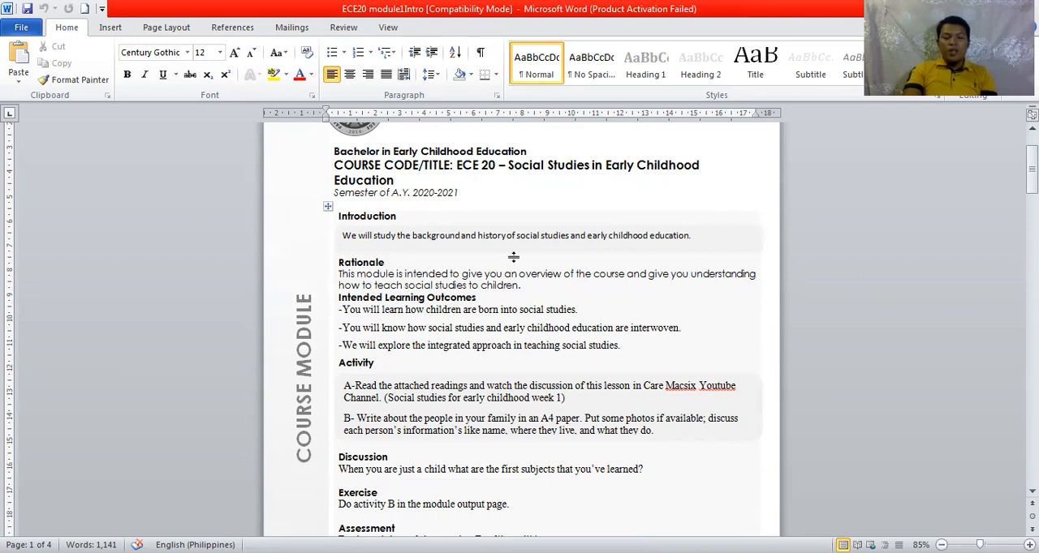
mouse_move(469, 364)
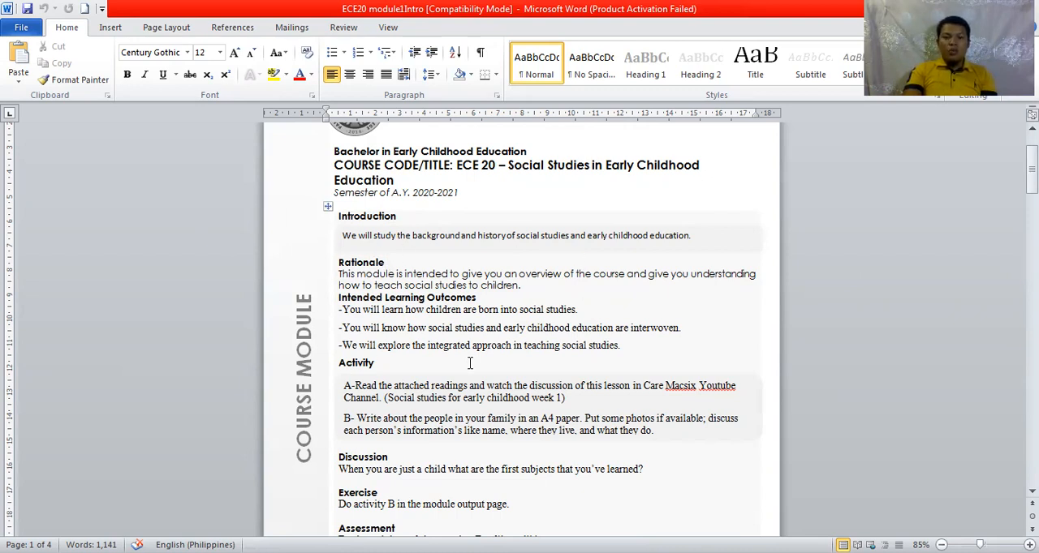
mouse_move(542, 328)
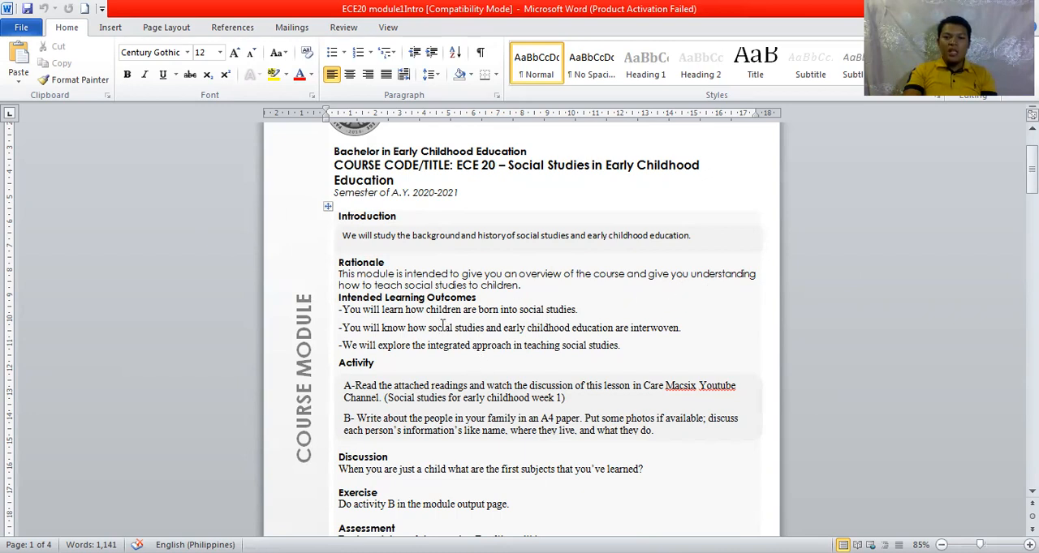
mouse_move(500, 321)
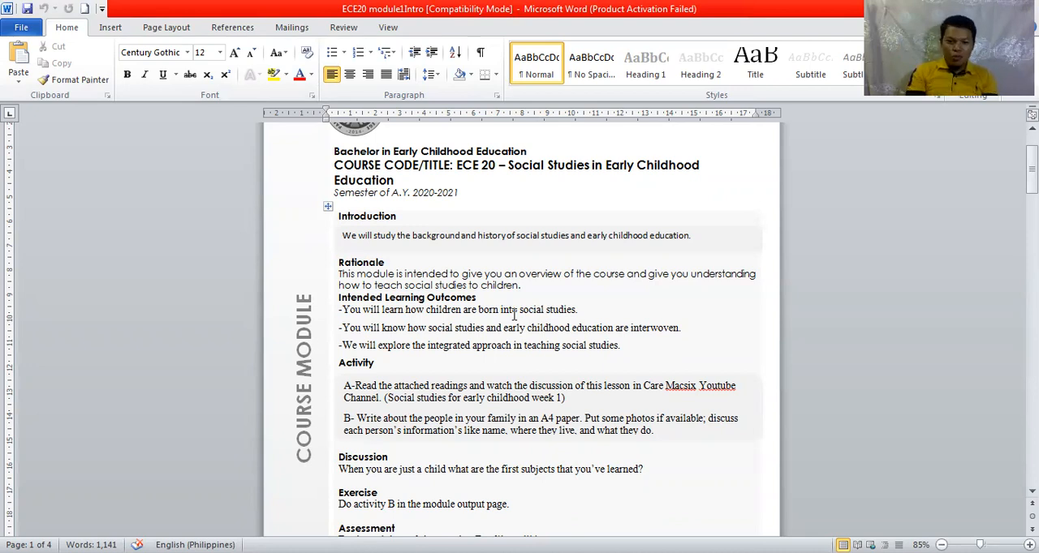
mouse_move(438, 347)
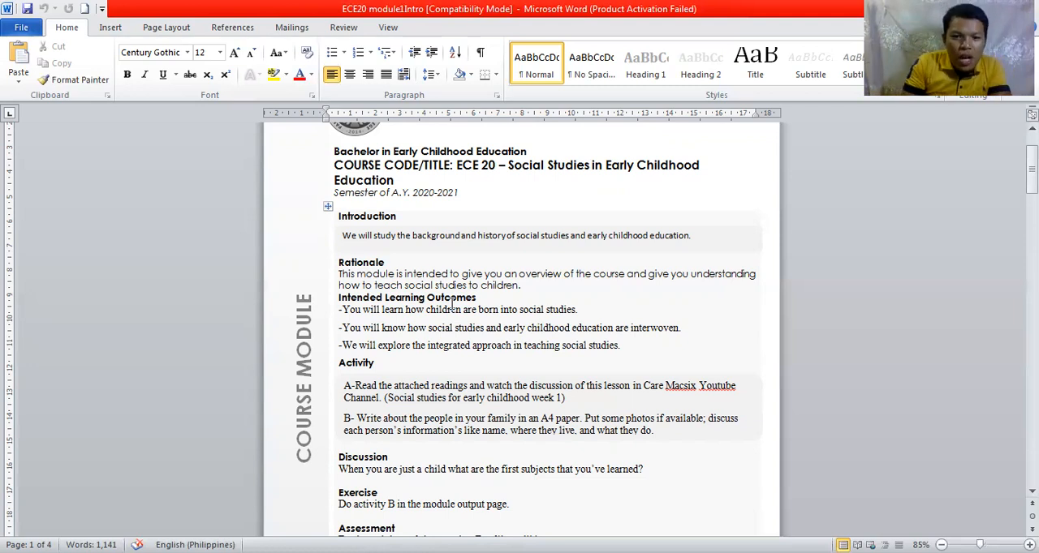
mouse_move(424, 37)
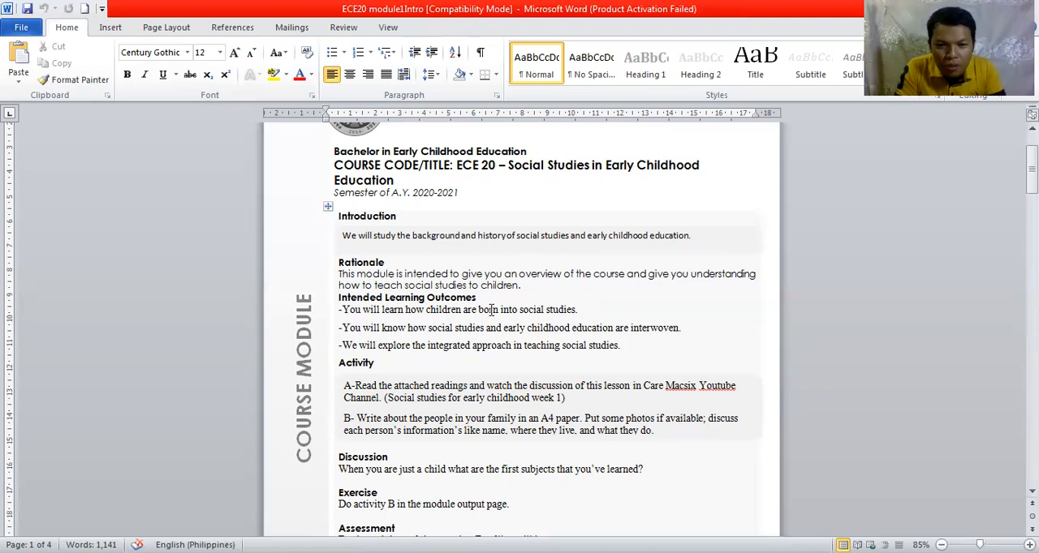
mouse_move(509, 258)
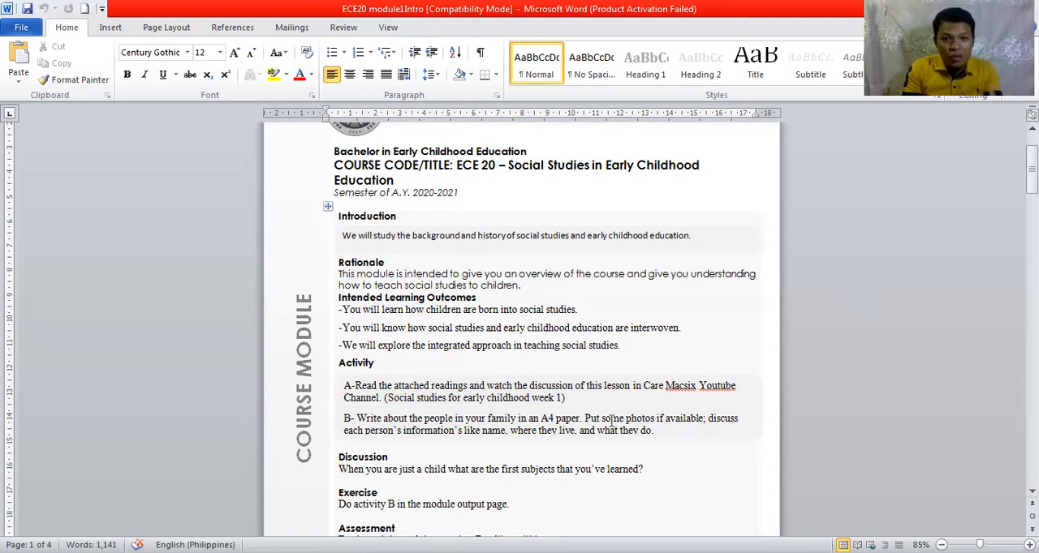
mouse_move(592, 419)
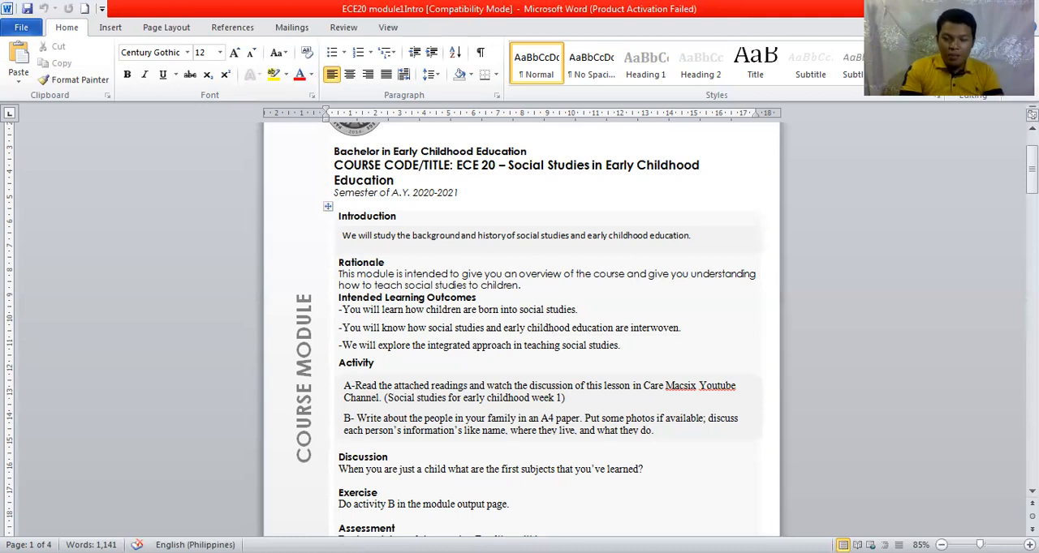
mouse_move(590, 331)
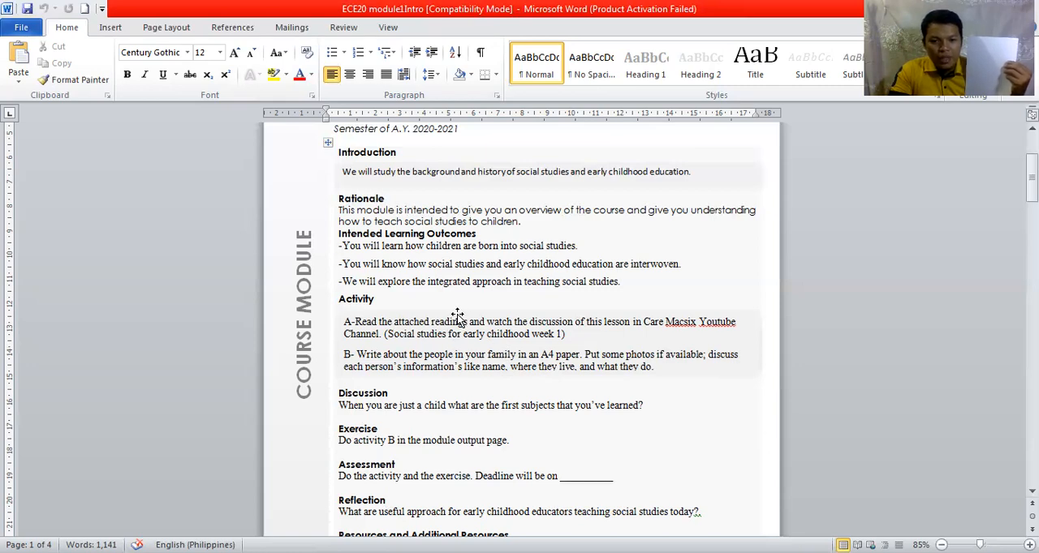
scroll("down", 3)
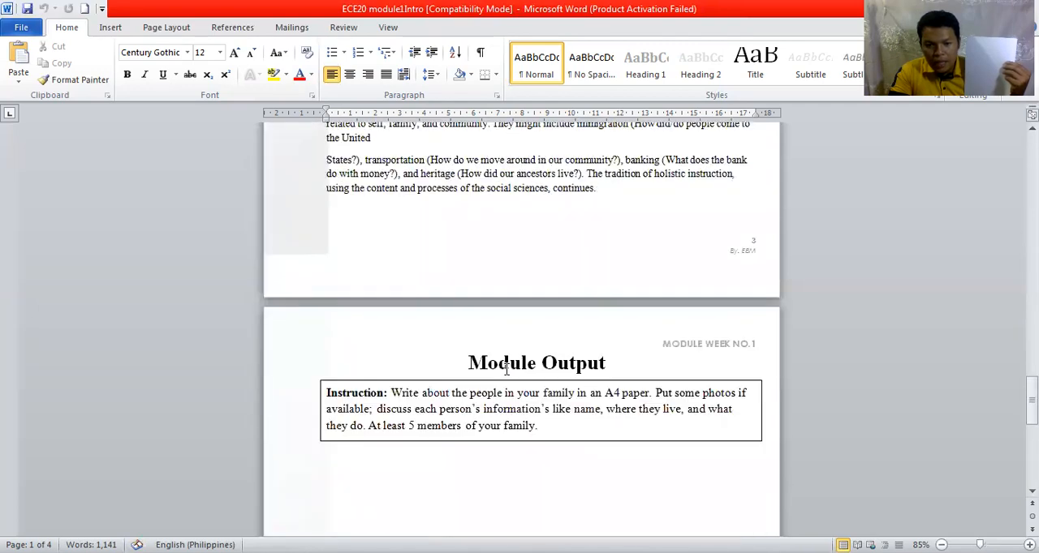
scroll("down", 3)
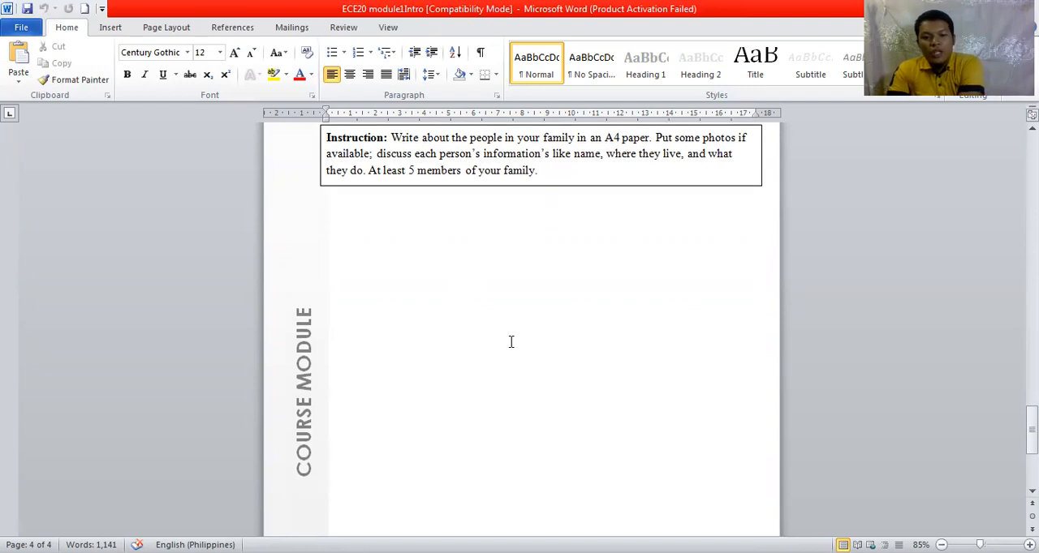
mouse_move(247, 253)
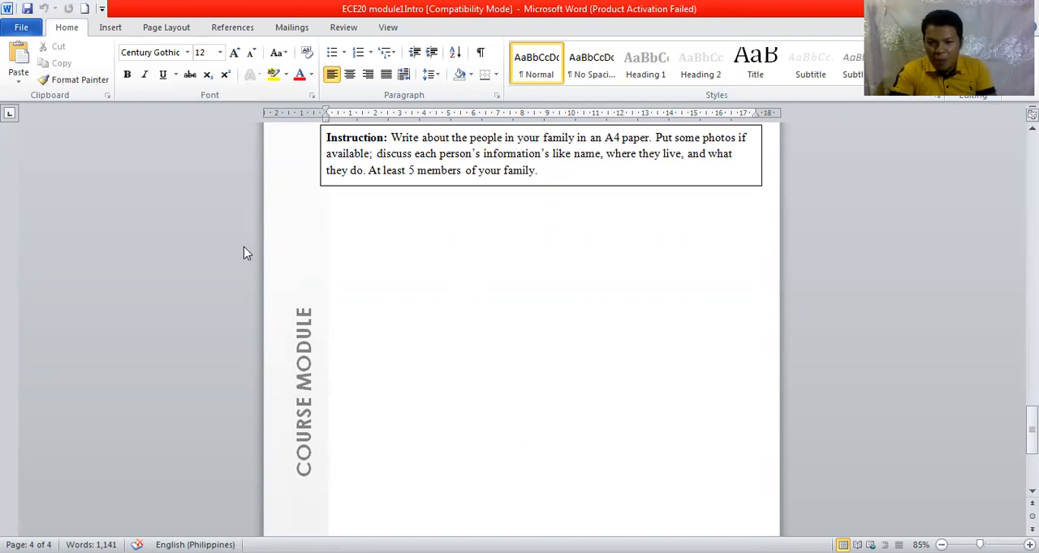
mouse_move(834, 201)
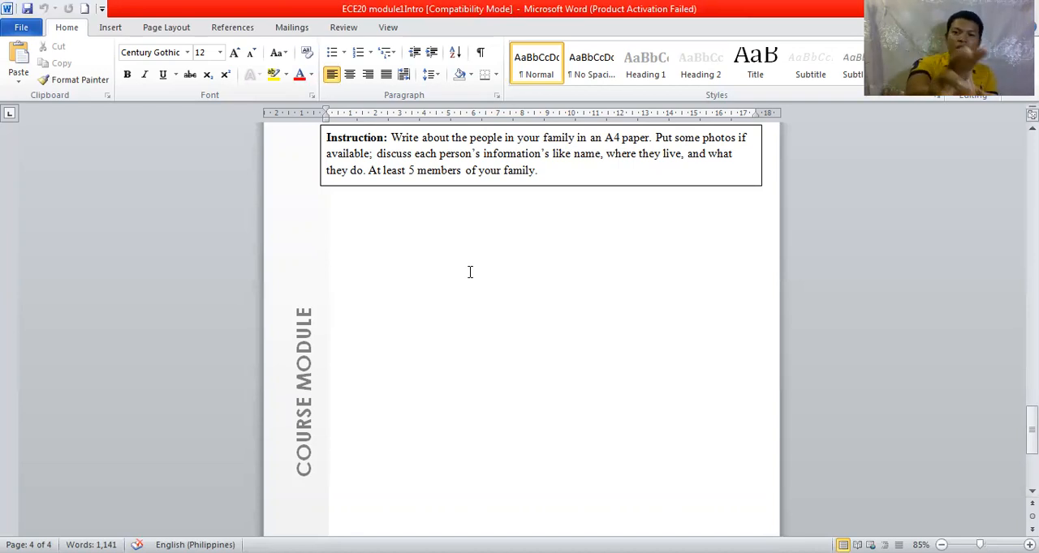
mouse_move(539, 267)
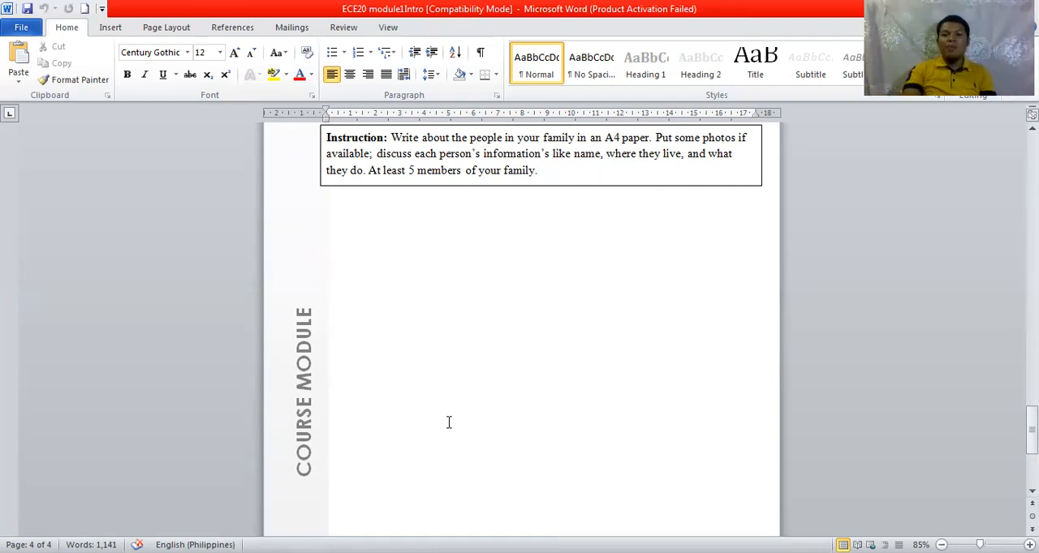
scroll("down", 3)
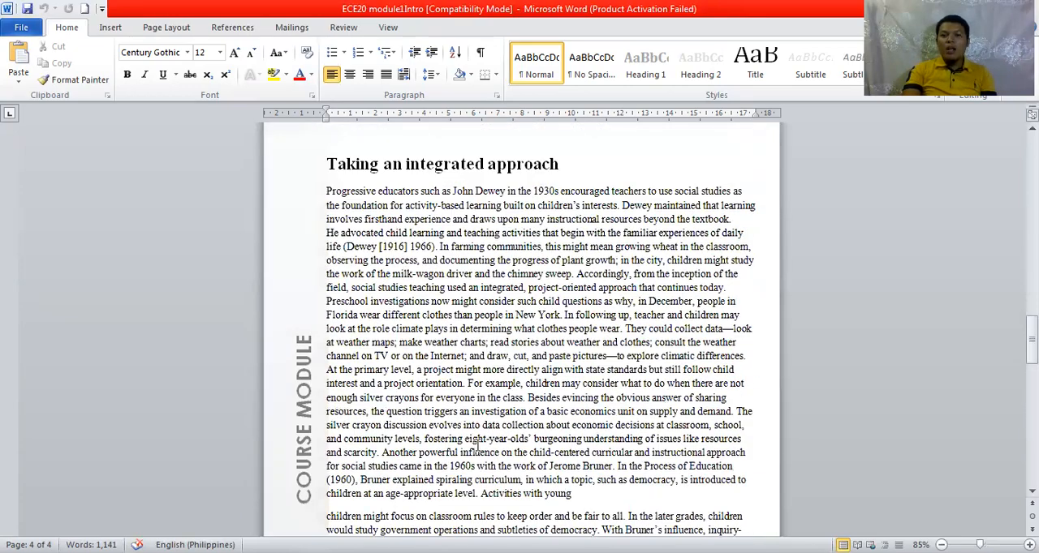
scroll("down", 3)
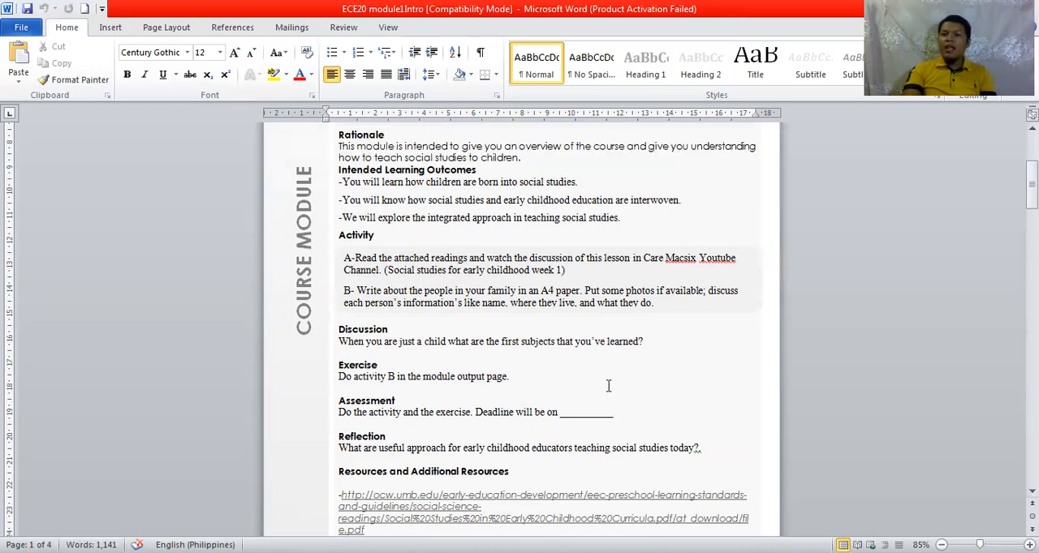
mouse_move(592, 403)
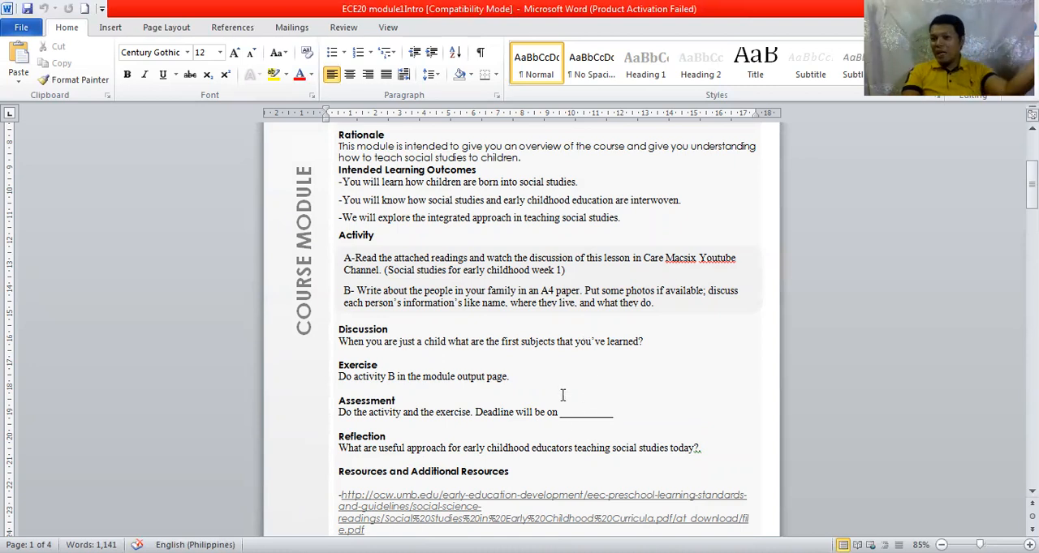
mouse_move(542, 517)
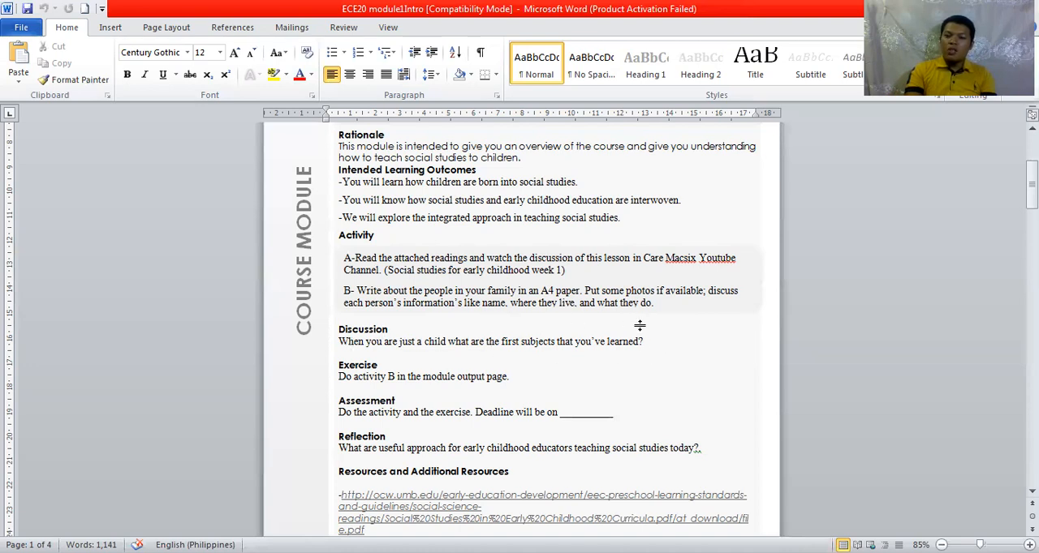
mouse_move(677, 331)
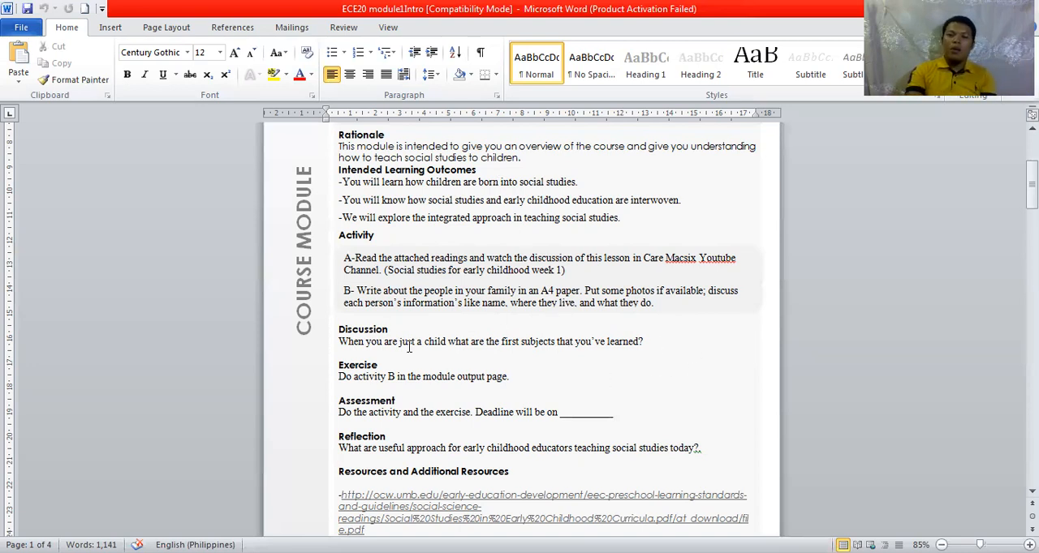
mouse_move(377, 320)
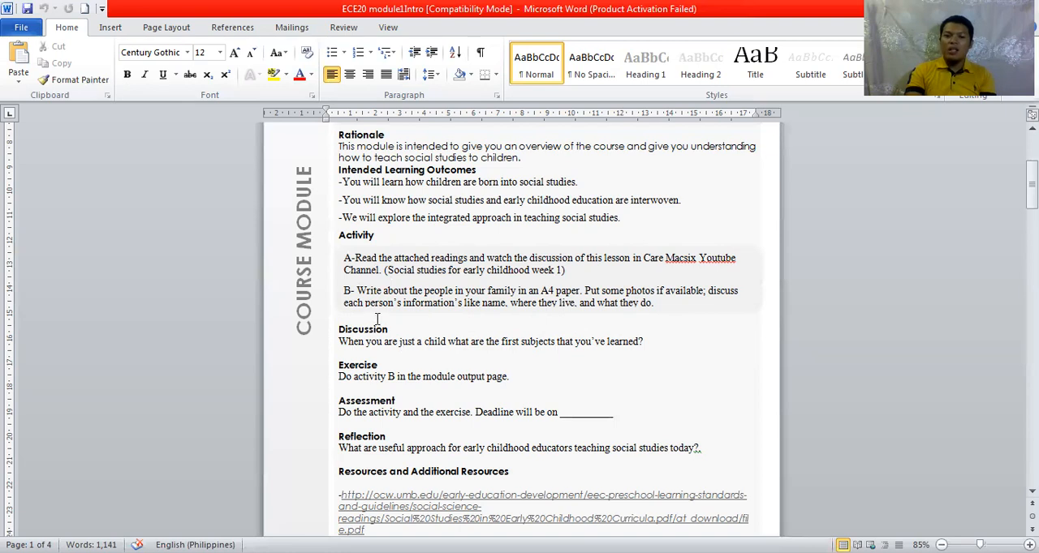
mouse_move(445, 316)
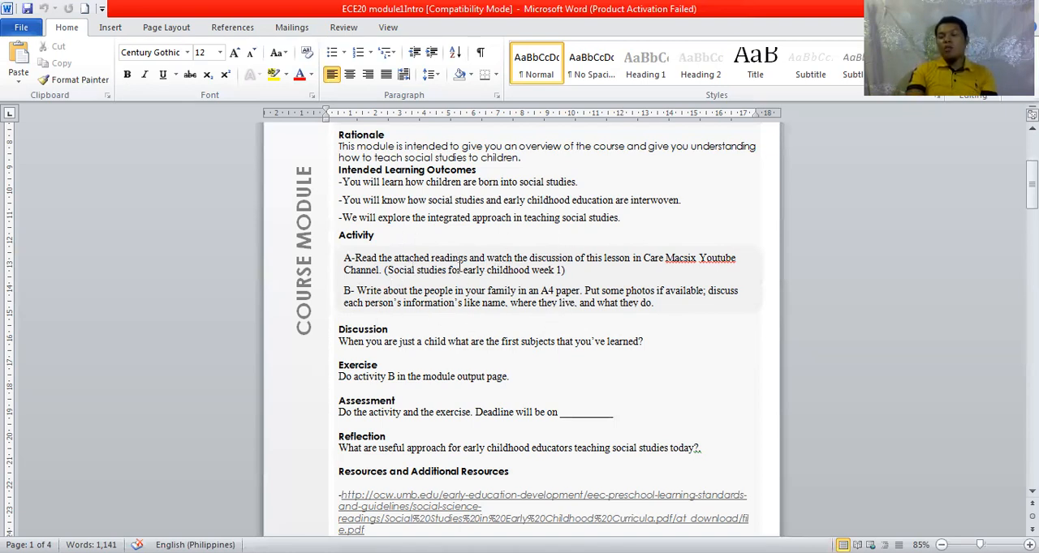
mouse_move(444, 333)
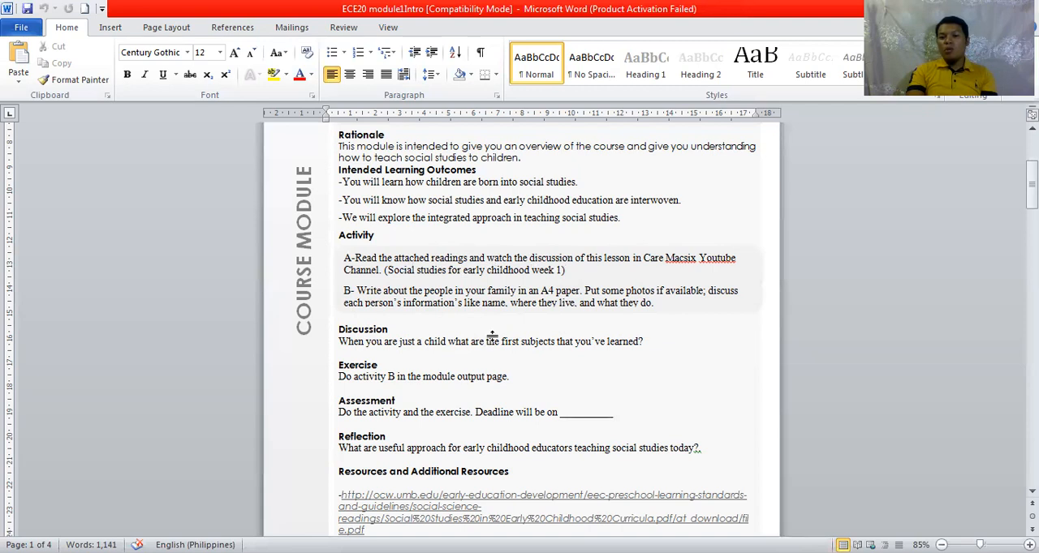
mouse_move(422, 375)
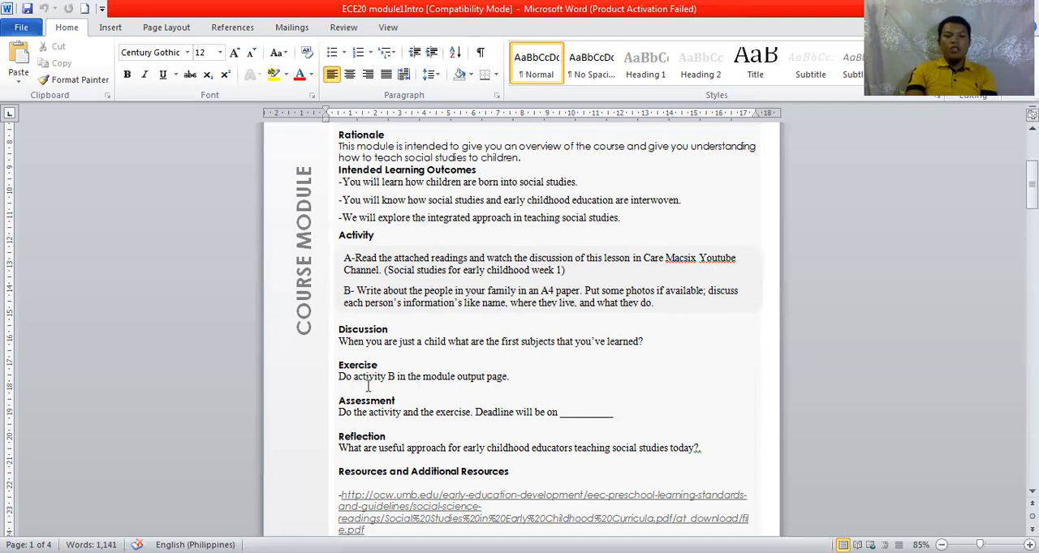
mouse_move(487, 394)
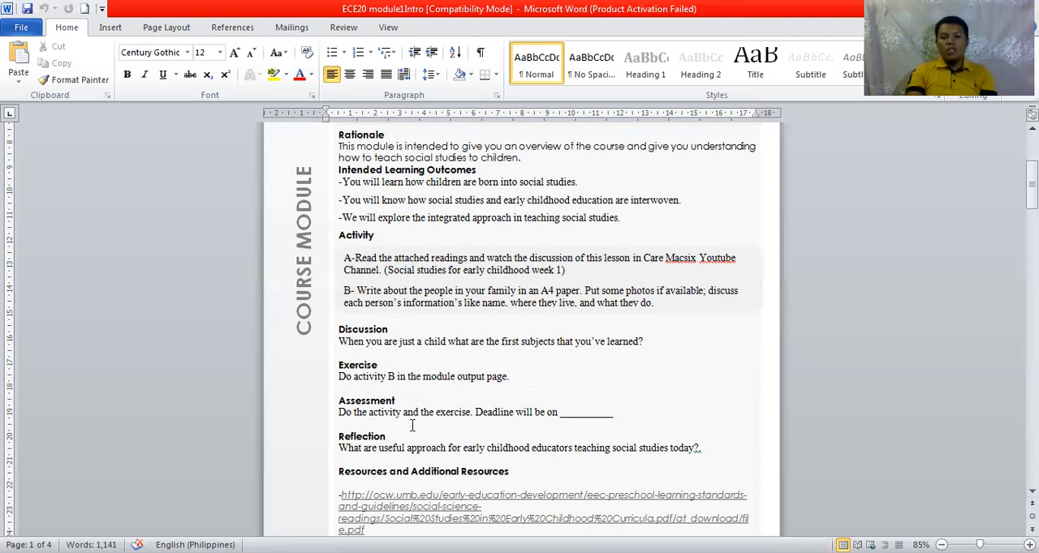
mouse_move(506, 422)
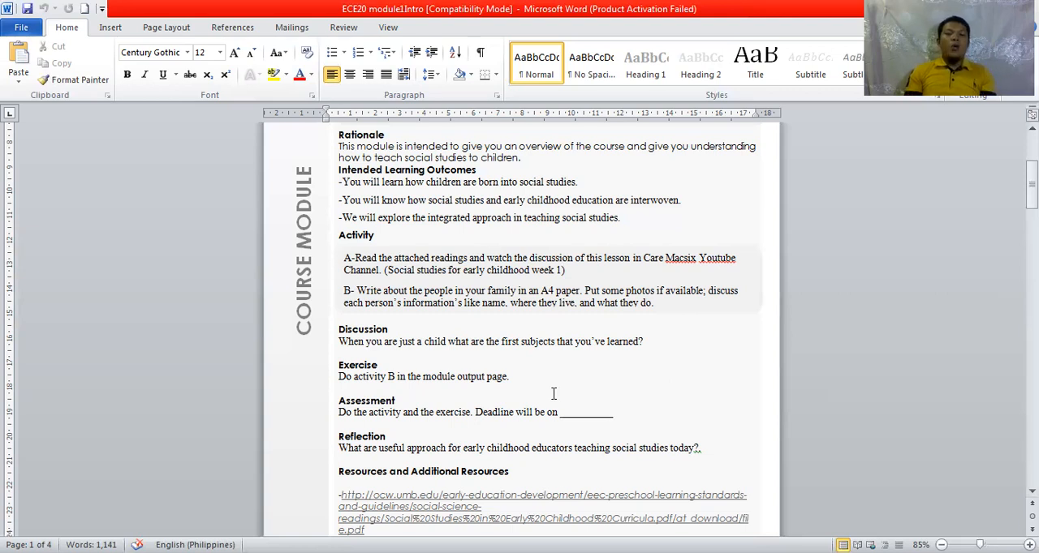
mouse_move(551, 396)
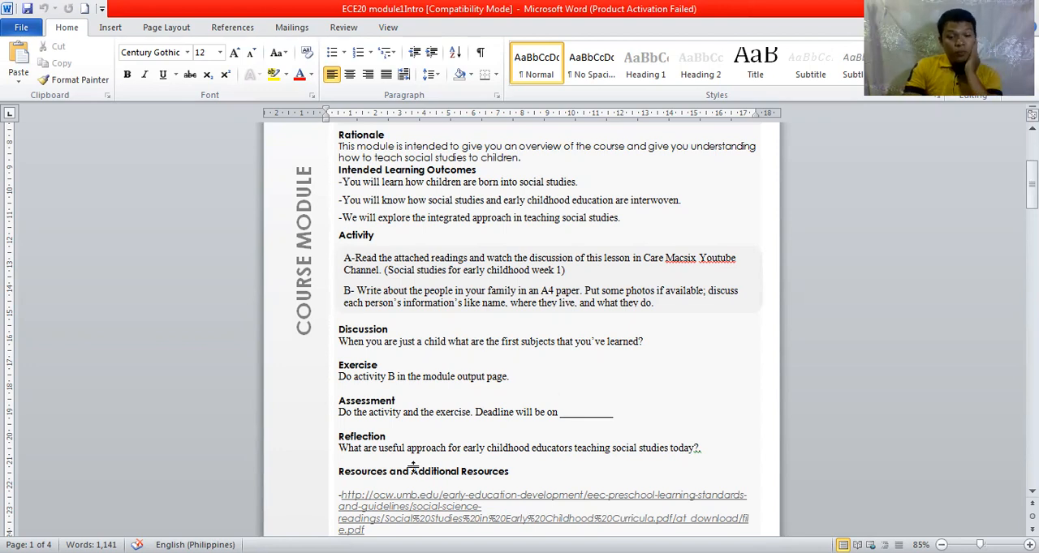
Step: Scroll to the bottom of page 1 showing the three resource links
scroll("down", 3)
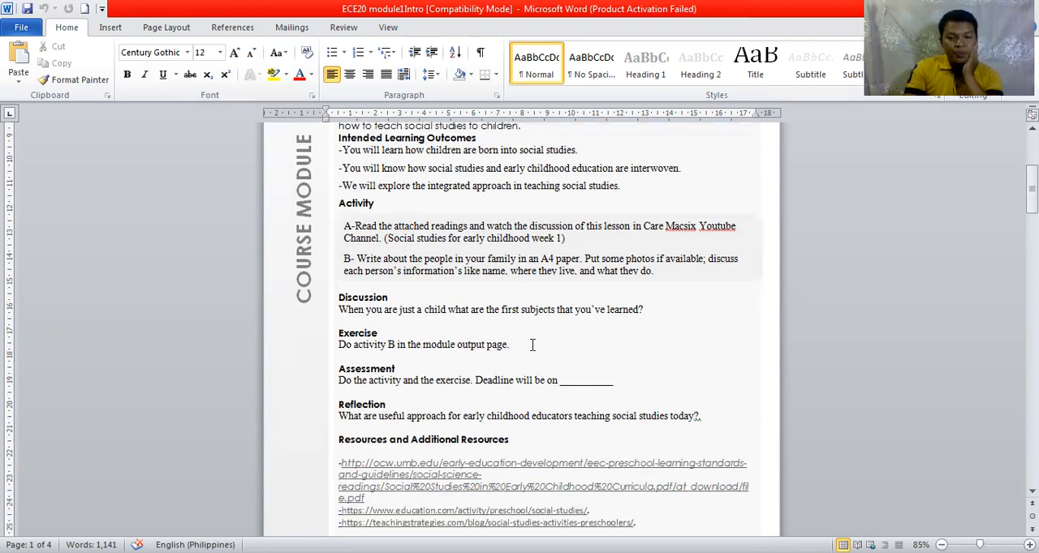
scroll("down", 3)
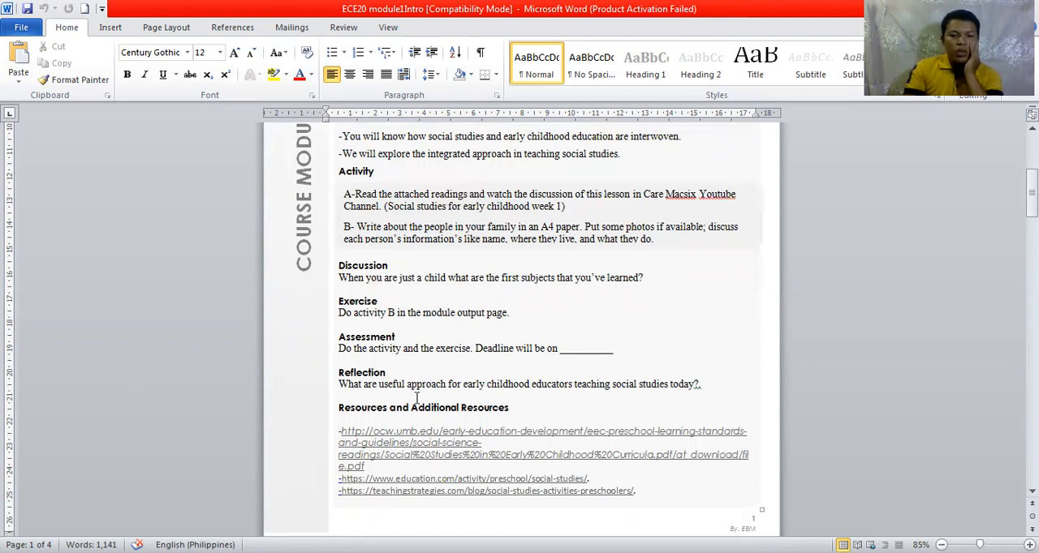
mouse_move(548, 398)
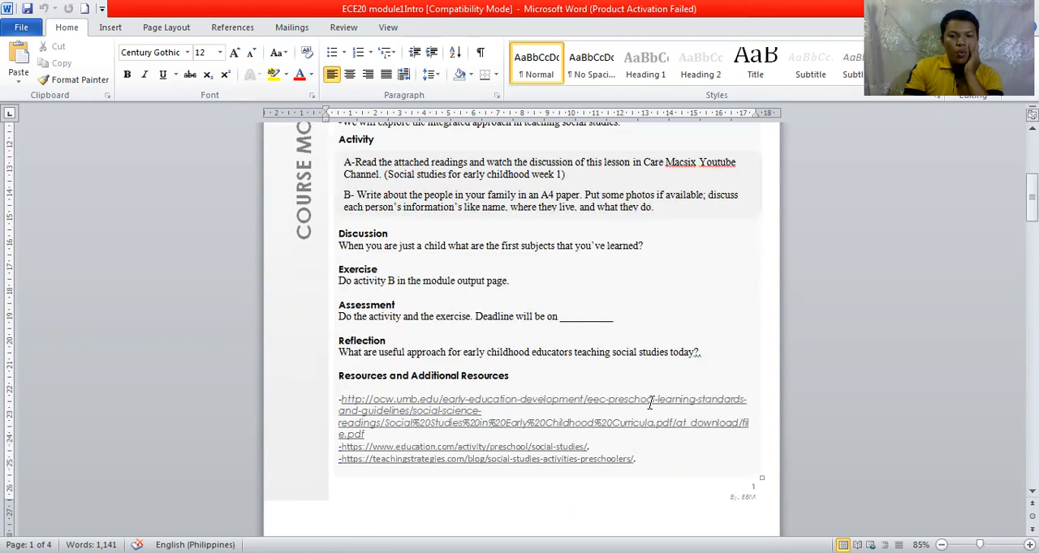
scroll("down", 3)
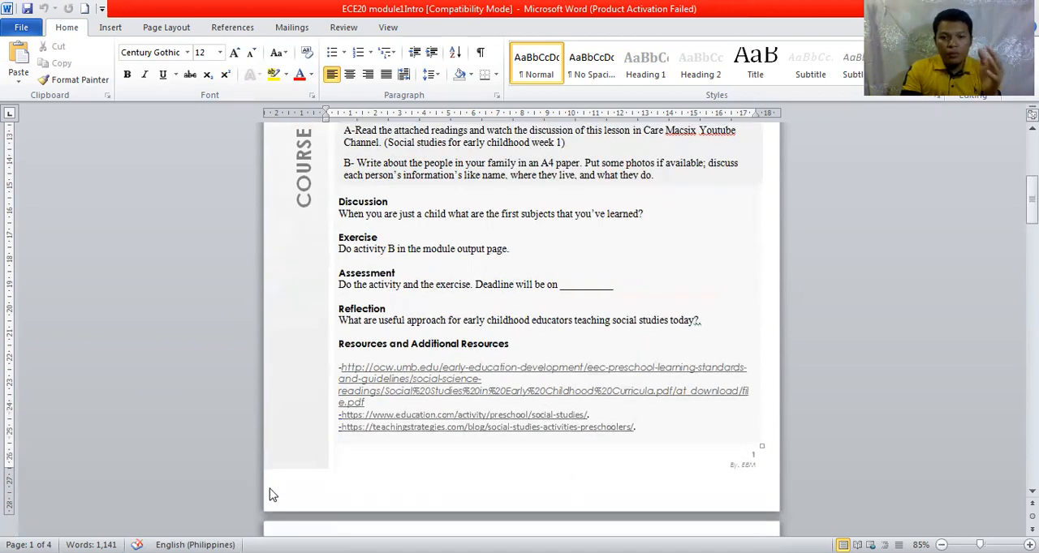
mouse_move(299, 459)
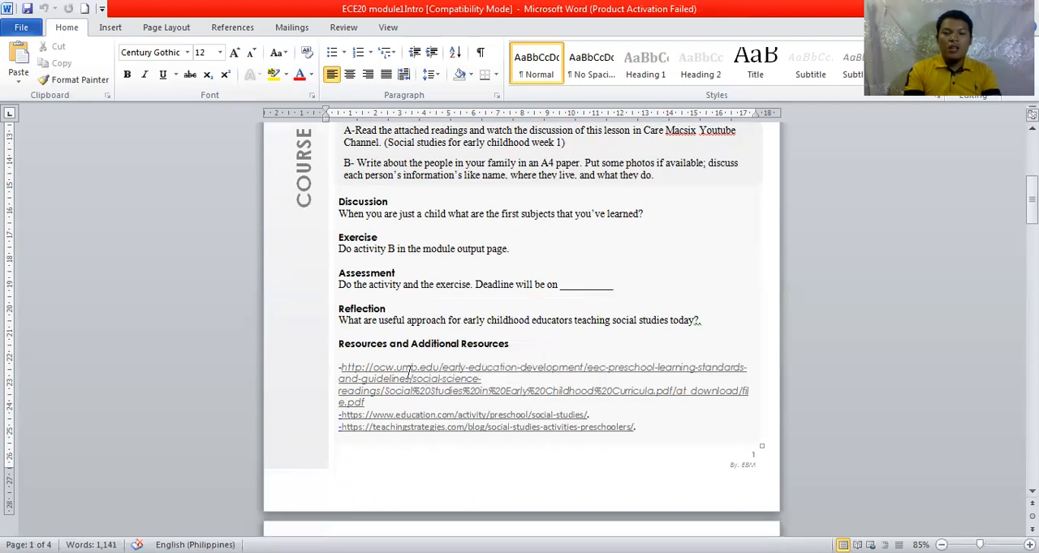
Step: Scroll past the Social Studies Readings pages to the blank page three
scroll("down", 3)
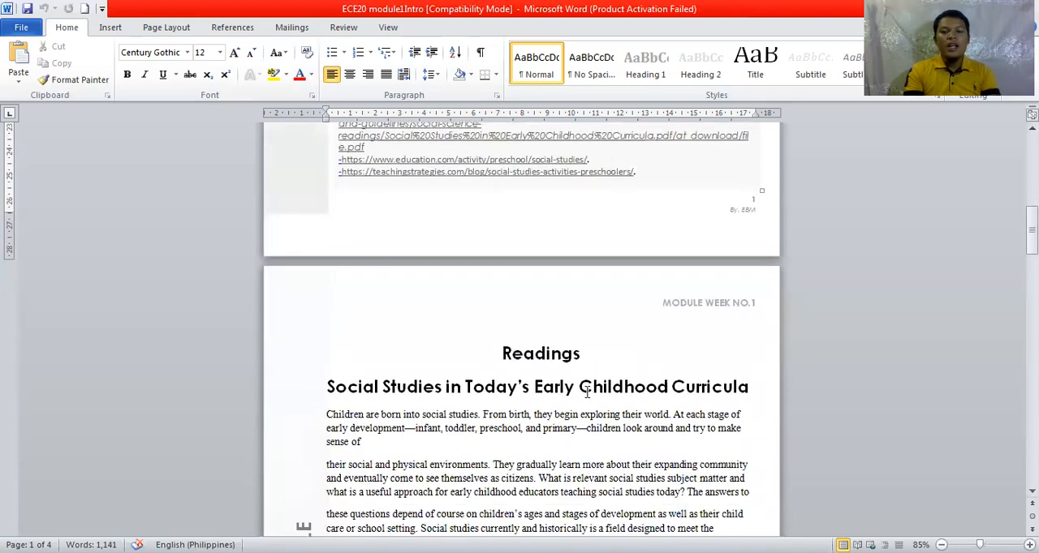
scroll("down", 3)
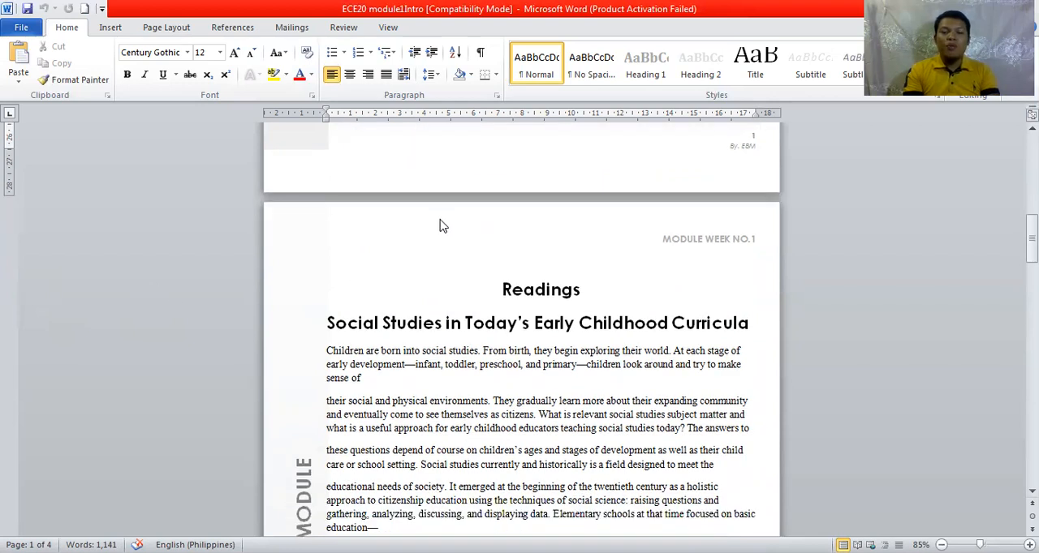
scroll("down", 3)
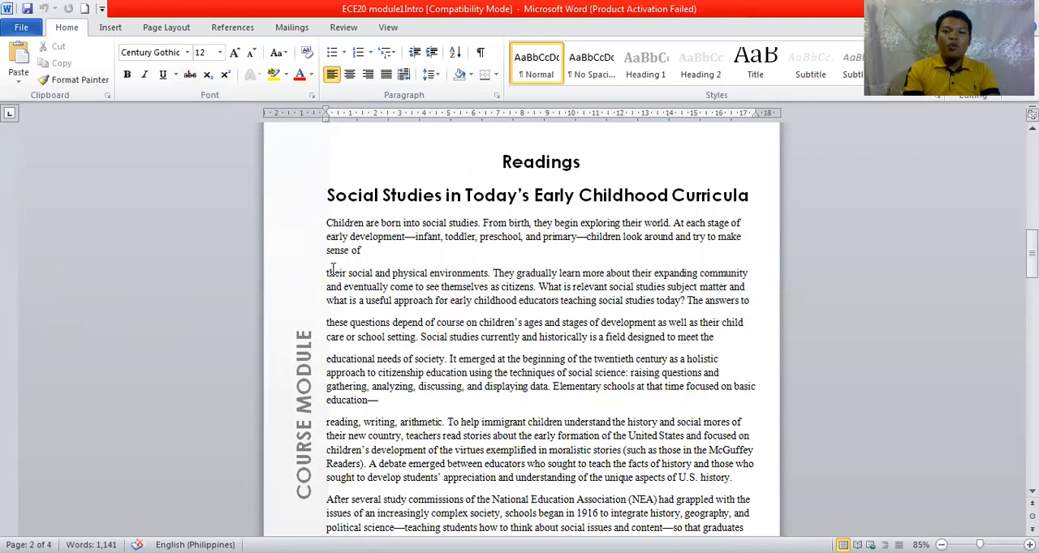
mouse_move(351, 270)
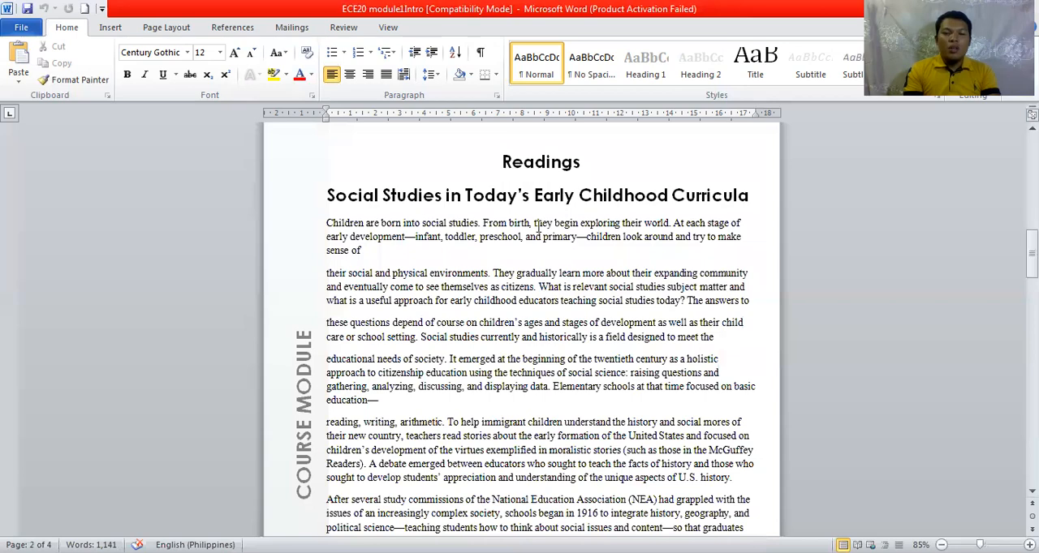
scroll("down", 3)
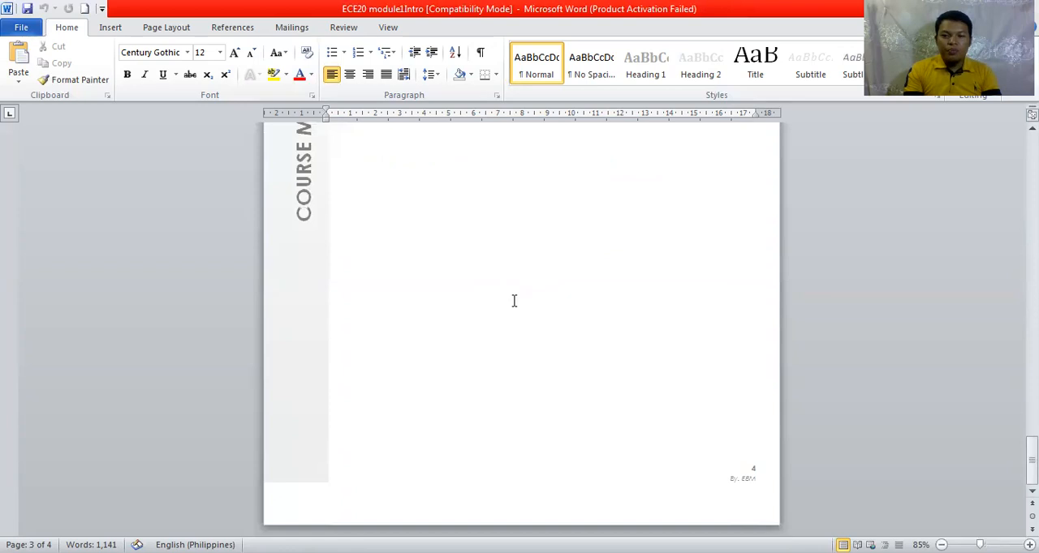
mouse_move(581, 26)
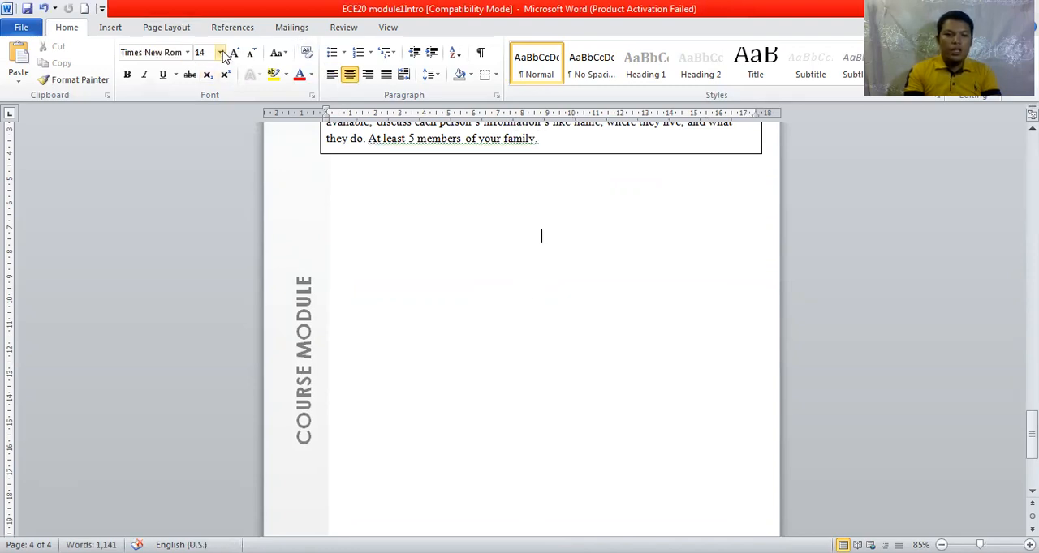
Step: Set the font size to 20 for the text below the family instruction box
left_click(219, 52)
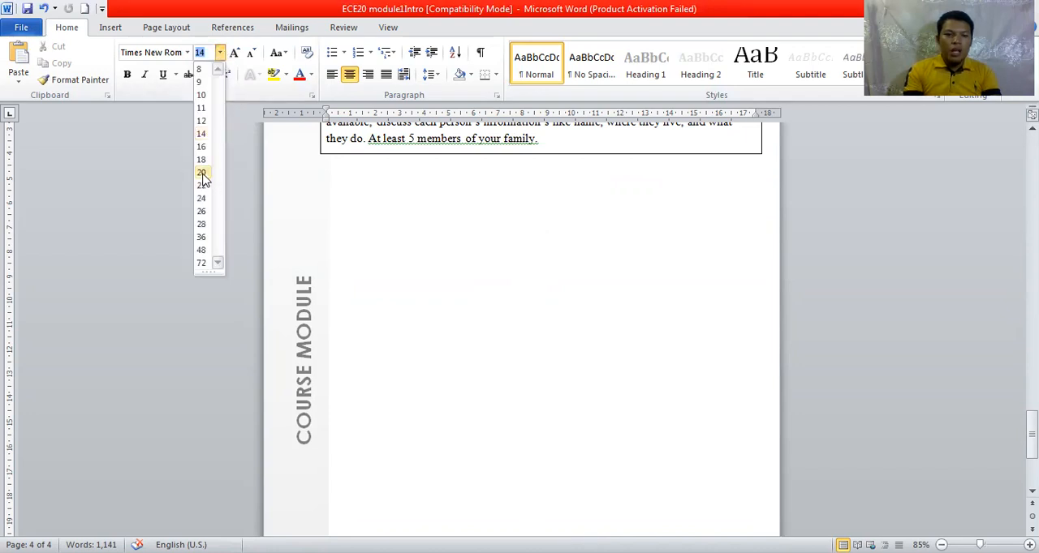
left_click(201, 172)
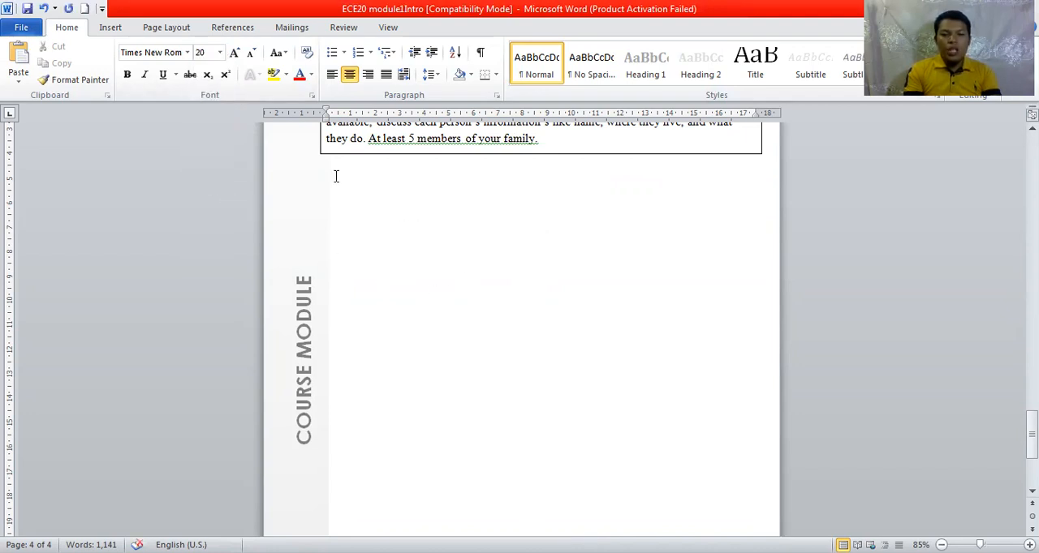
left_click(219, 52)
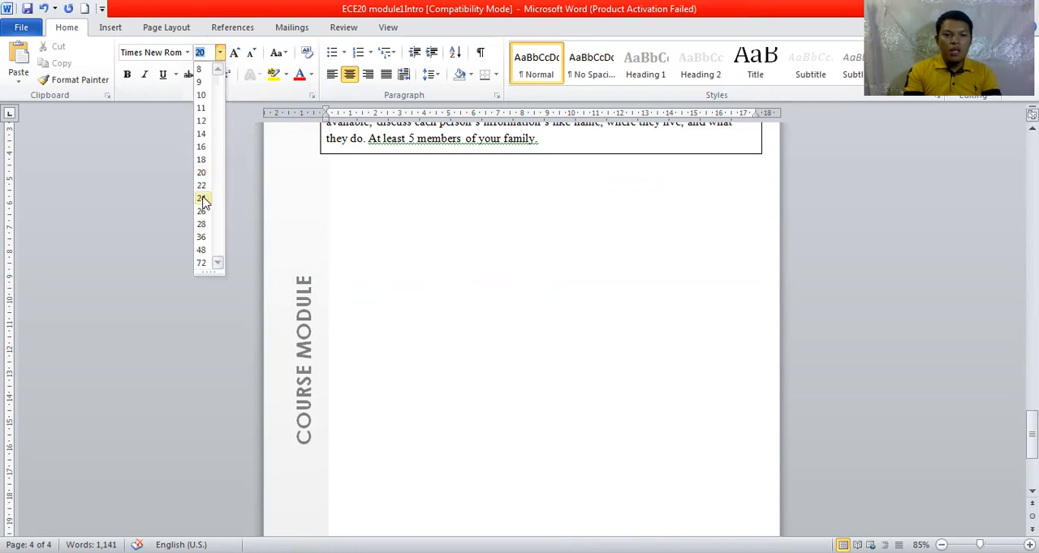
left_click(201, 198)
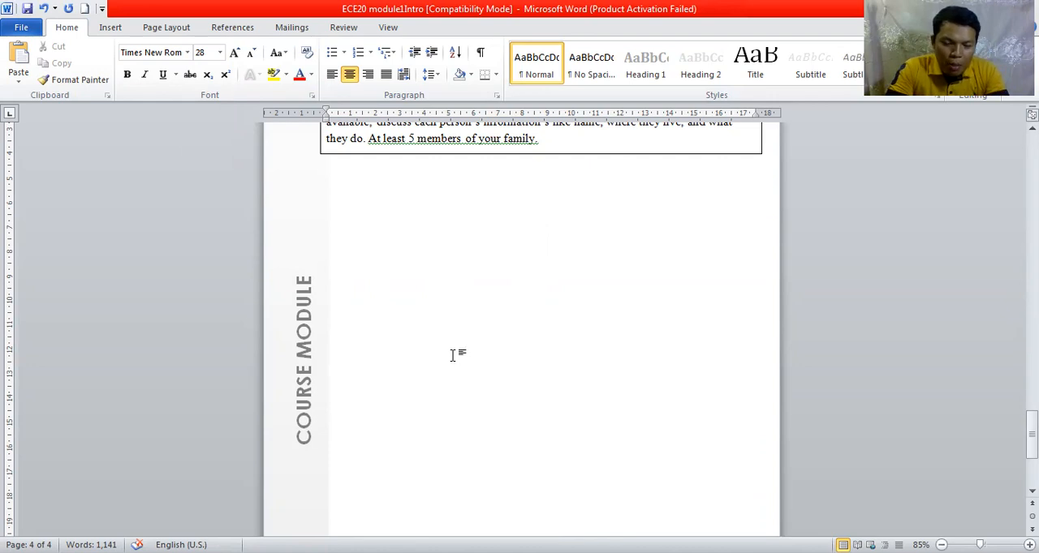
left_click(540, 244)
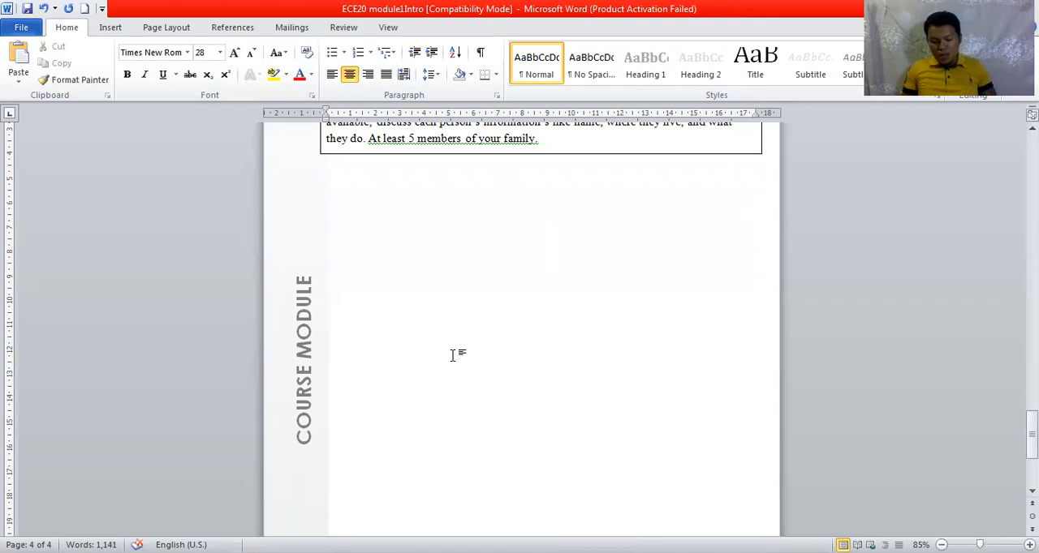
left_click(541, 243)
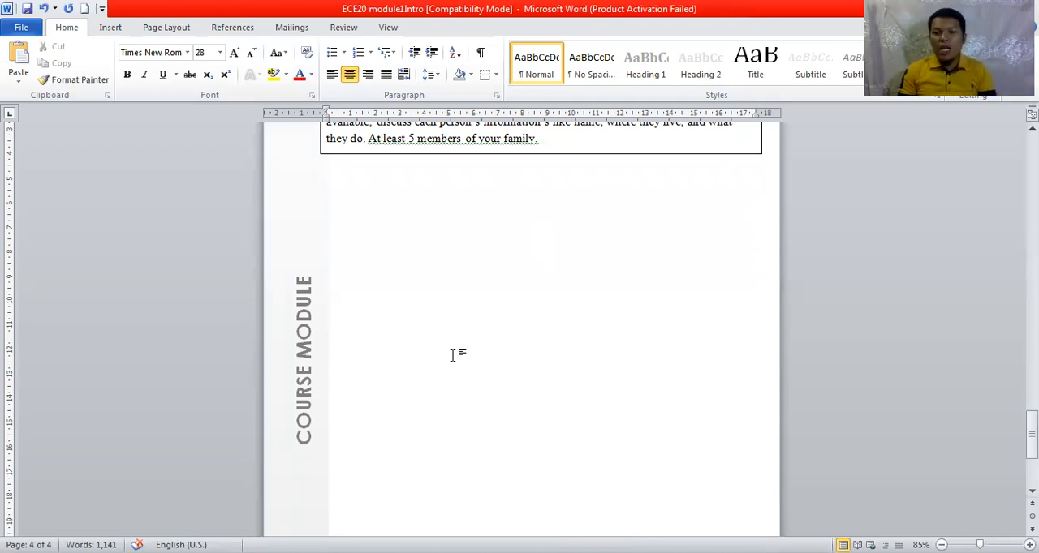
left_click(542, 244)
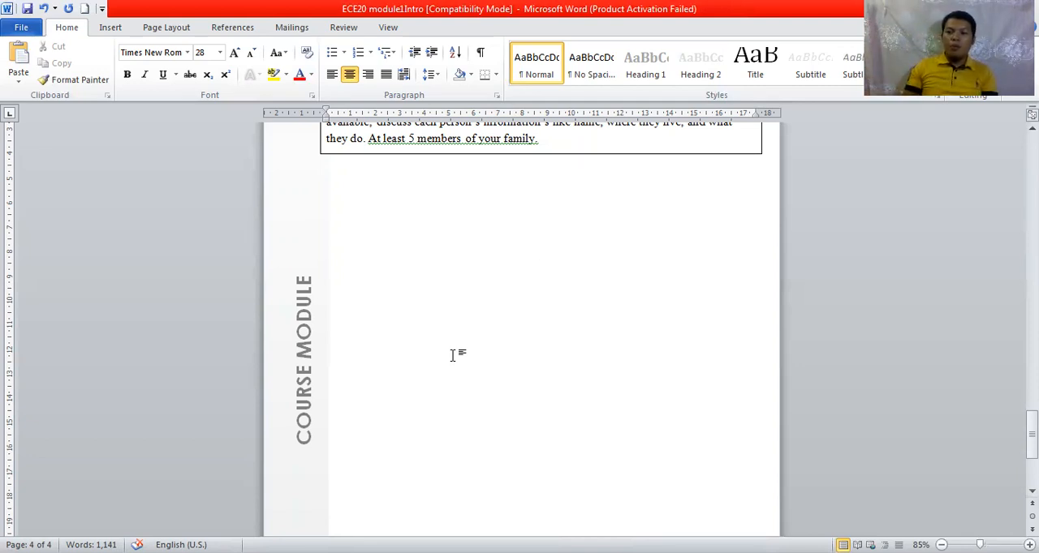
left_click(542, 244)
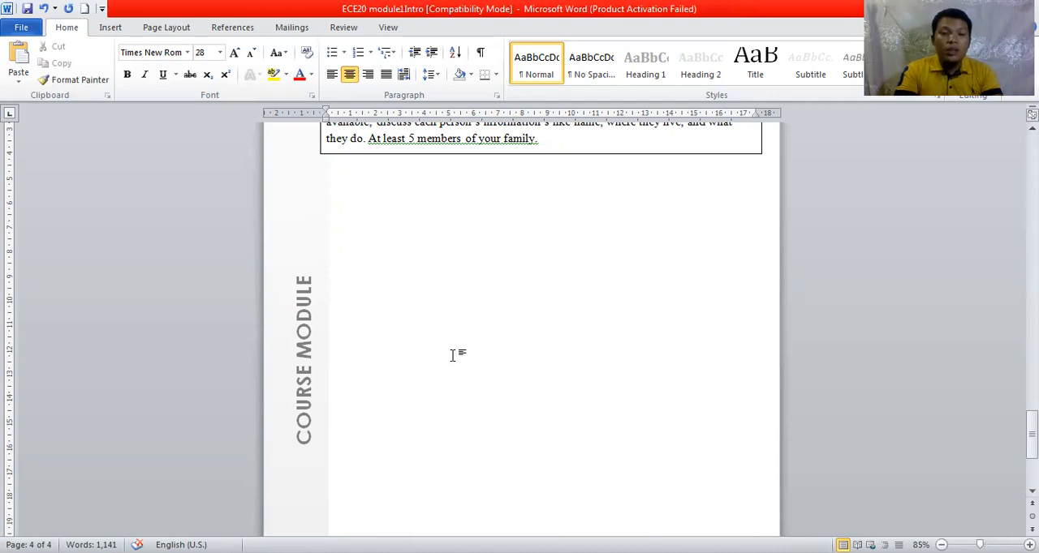
left_click(541, 243)
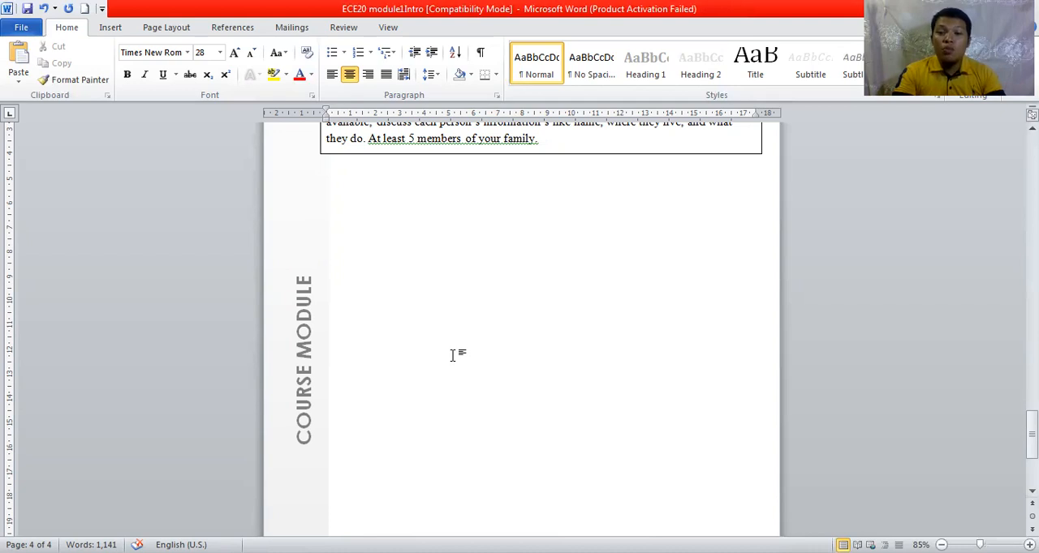
left_click(542, 244)
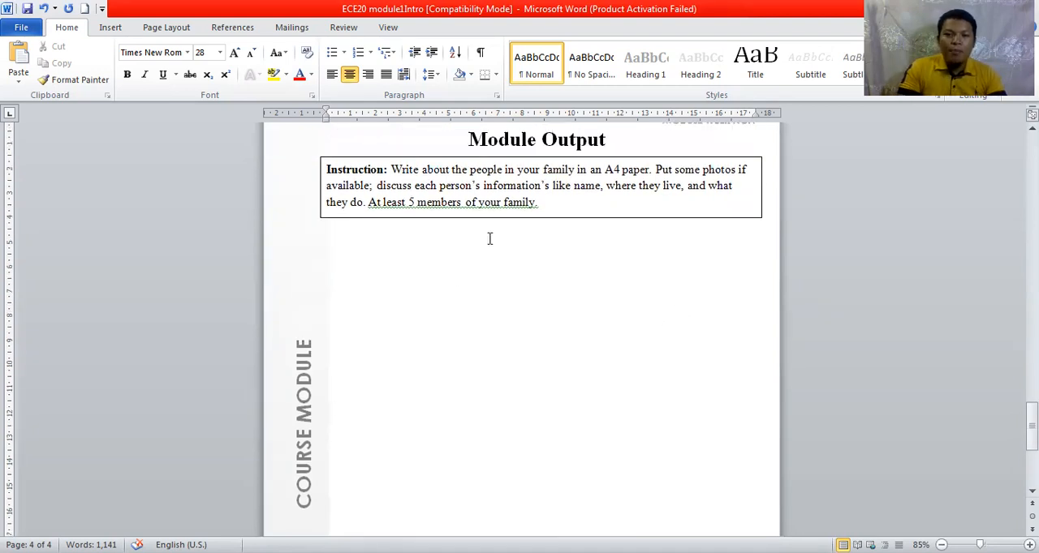
Step: Select the empty line between the Module Output heading and the instruction box
scroll("down", 3)
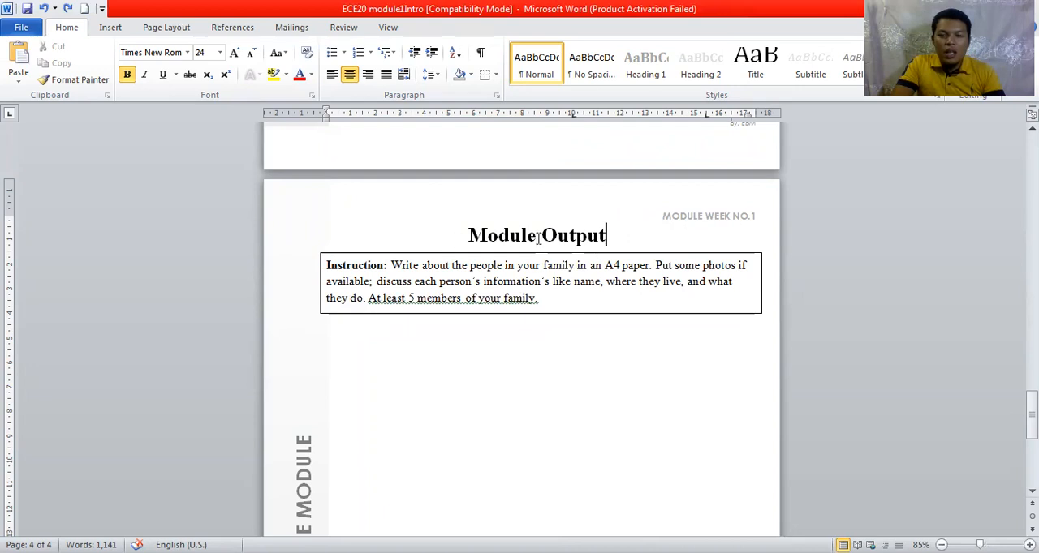
left_click(636, 268)
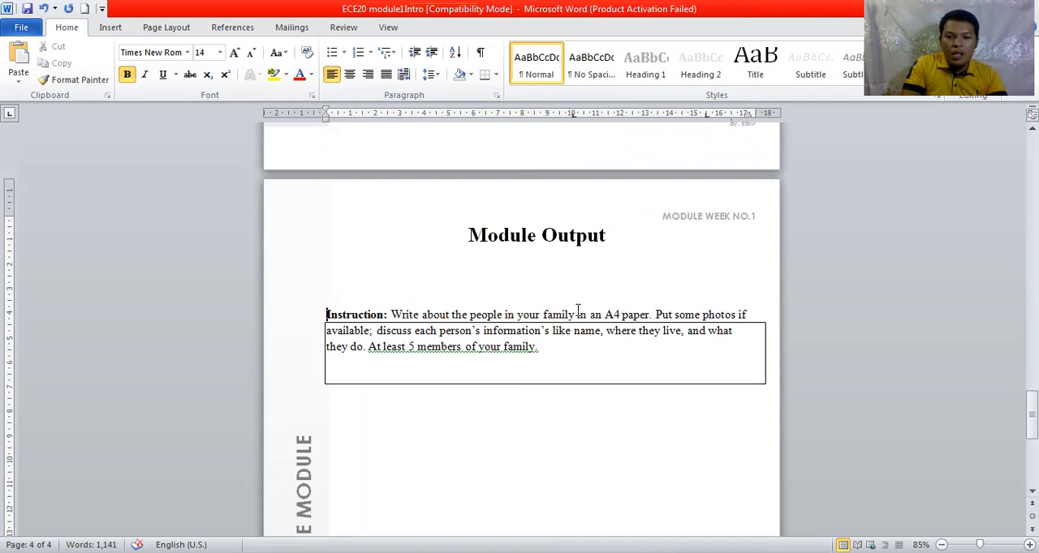
left_click(544, 315)
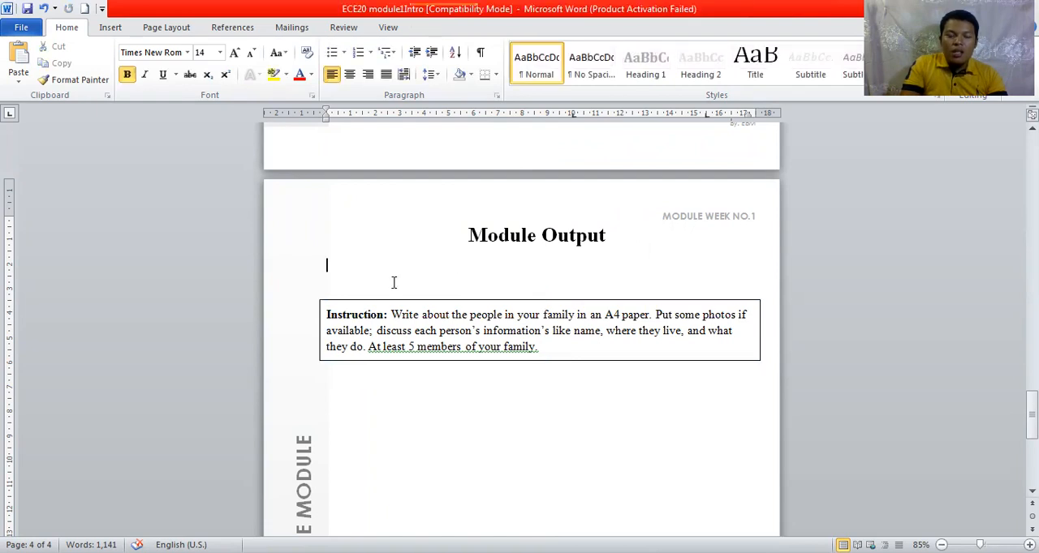
mouse_move(487, 302)
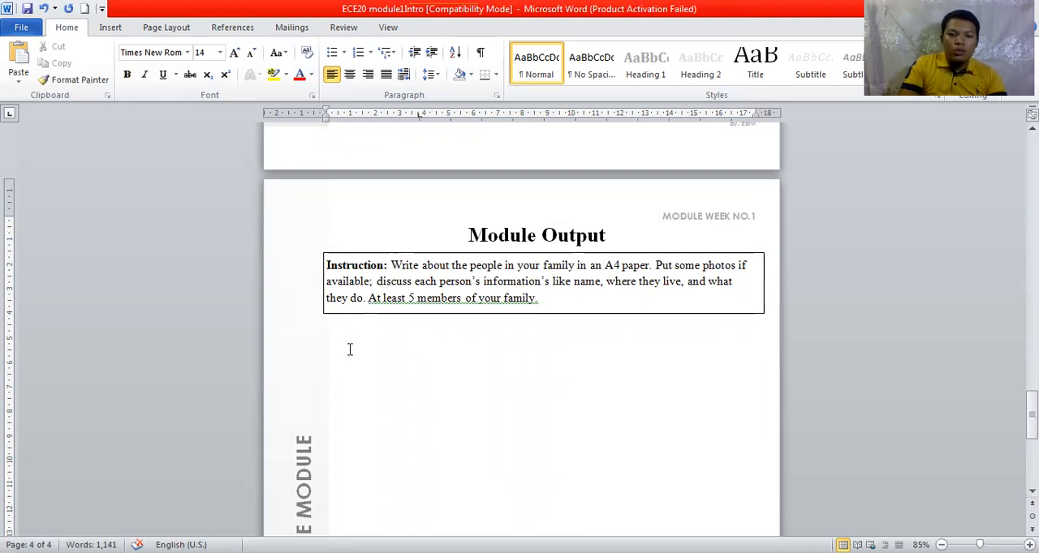
Step: Type 'Name________________Date____Section:' with blanks, correcting the misspelled Section
type("N")
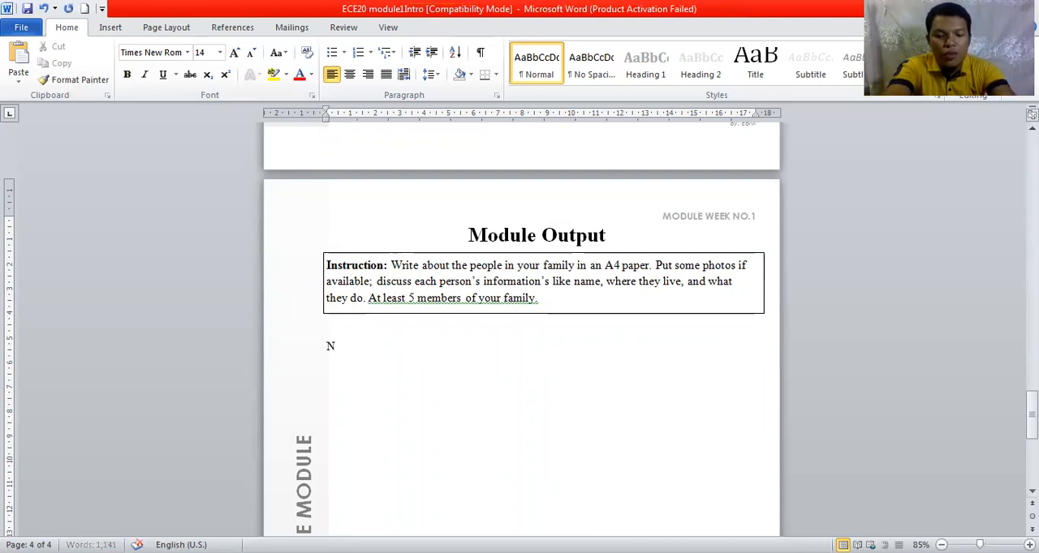
type("ame")
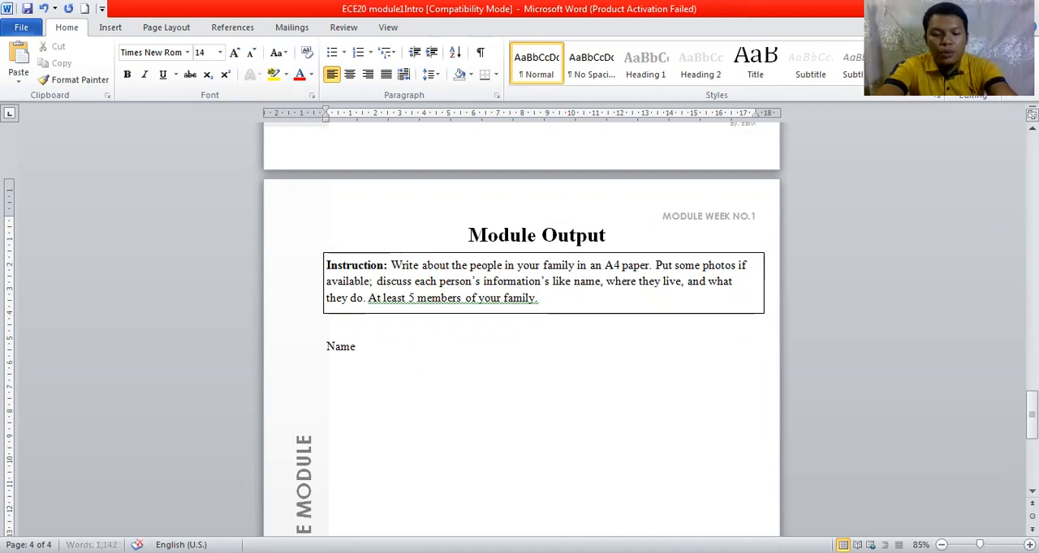
type("________________Date")
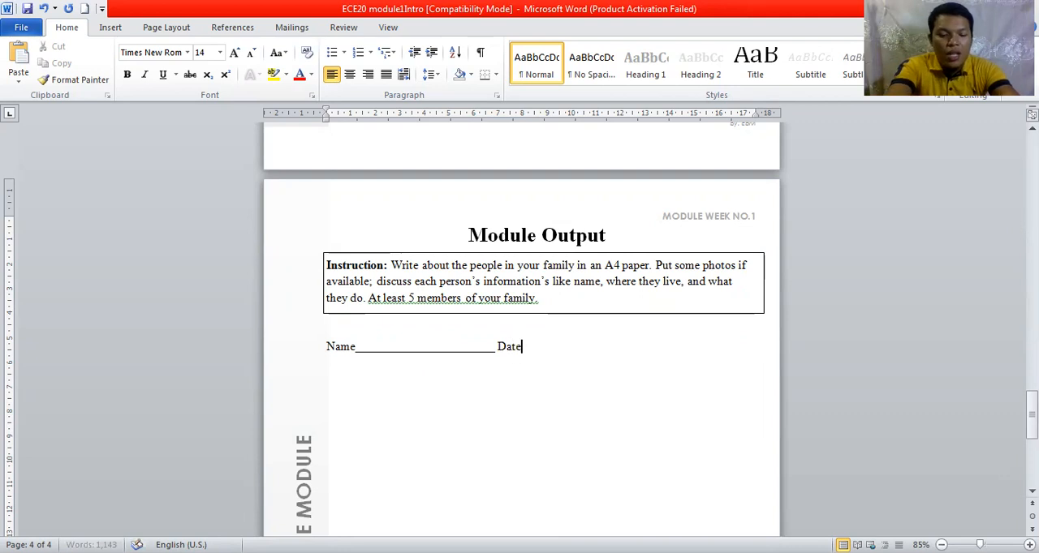
type("_______")
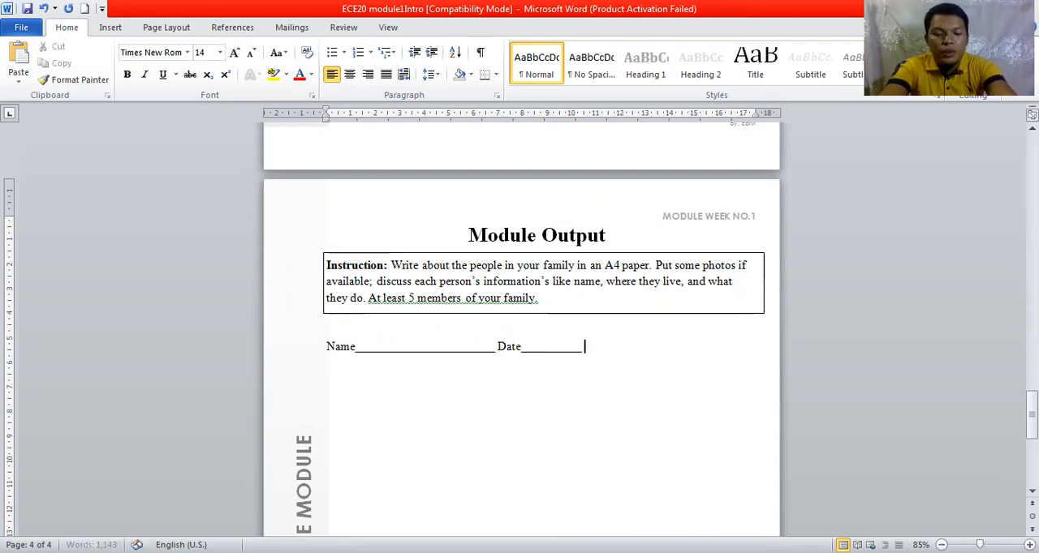
type("SEctipn")
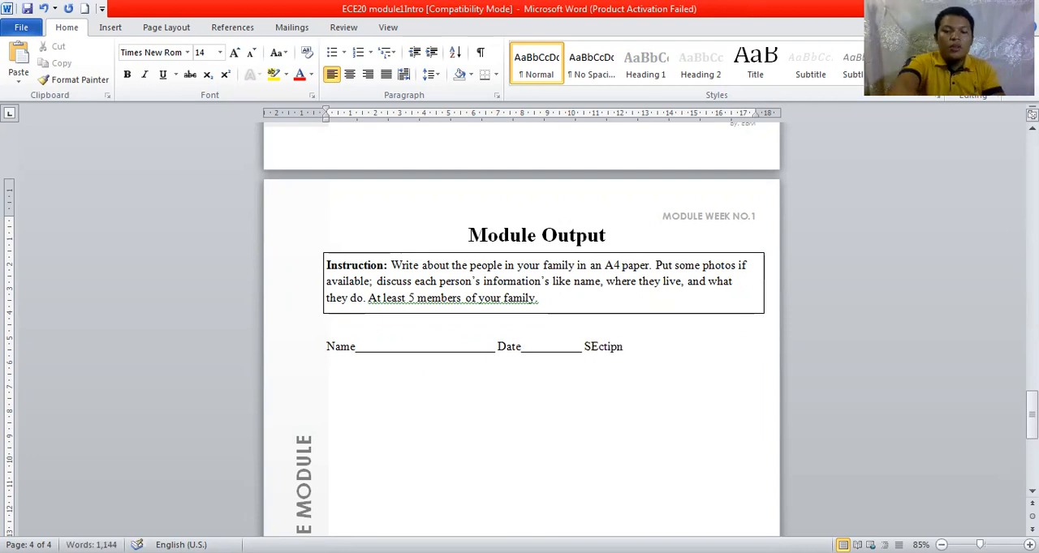
key("Backspace")
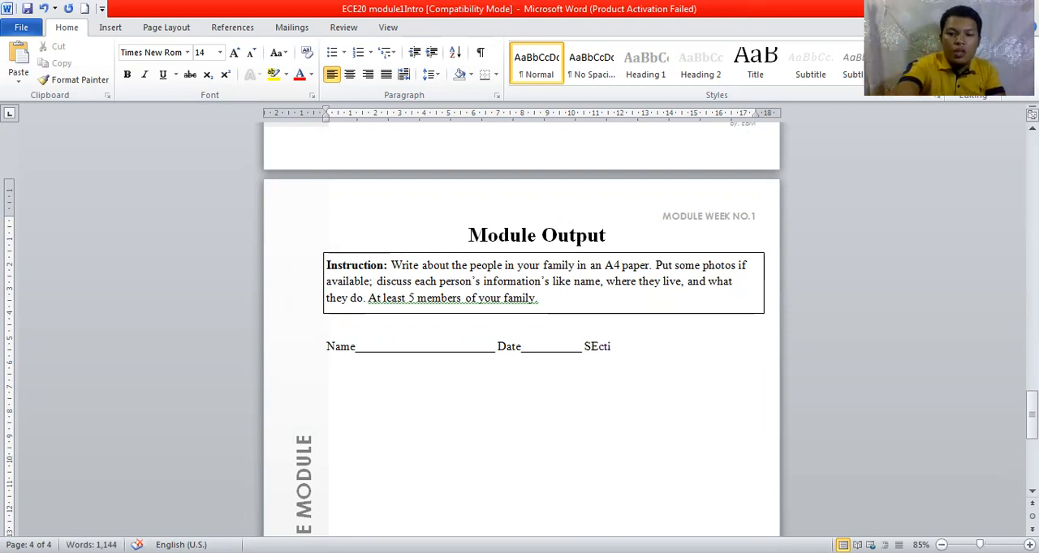
key("backspace")
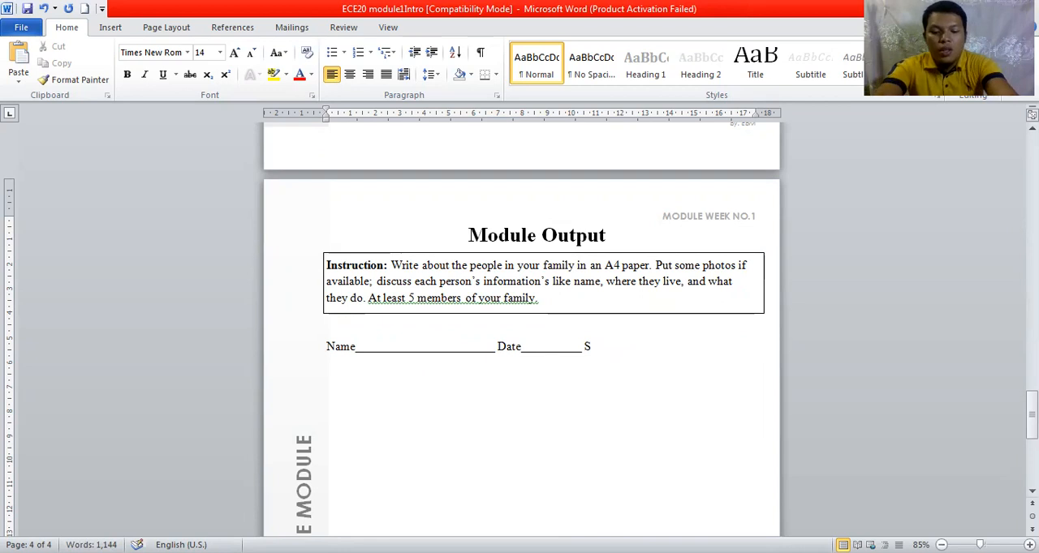
type("ection")
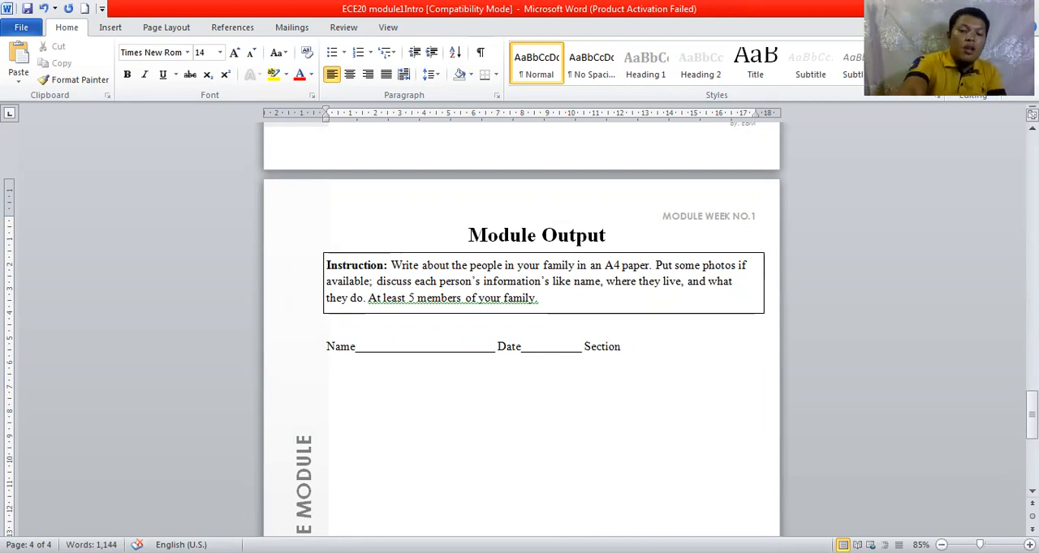
type(": _____________")
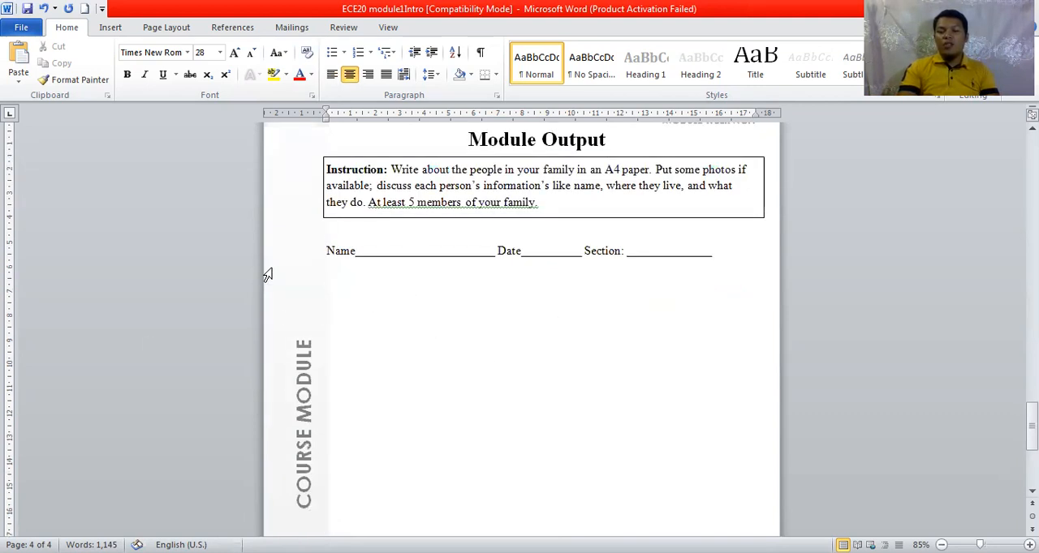
left_click(542, 308)
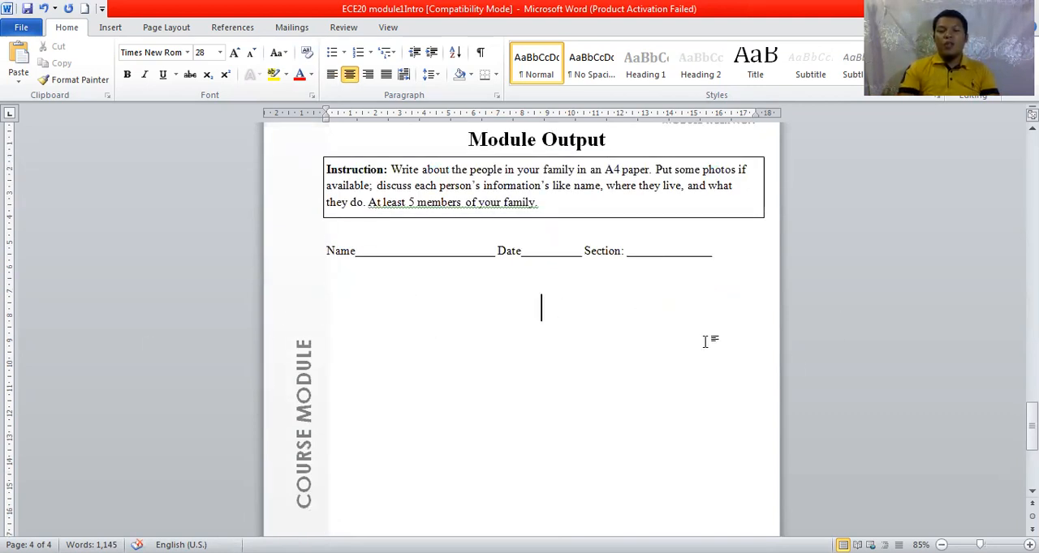
mouse_move(607, 276)
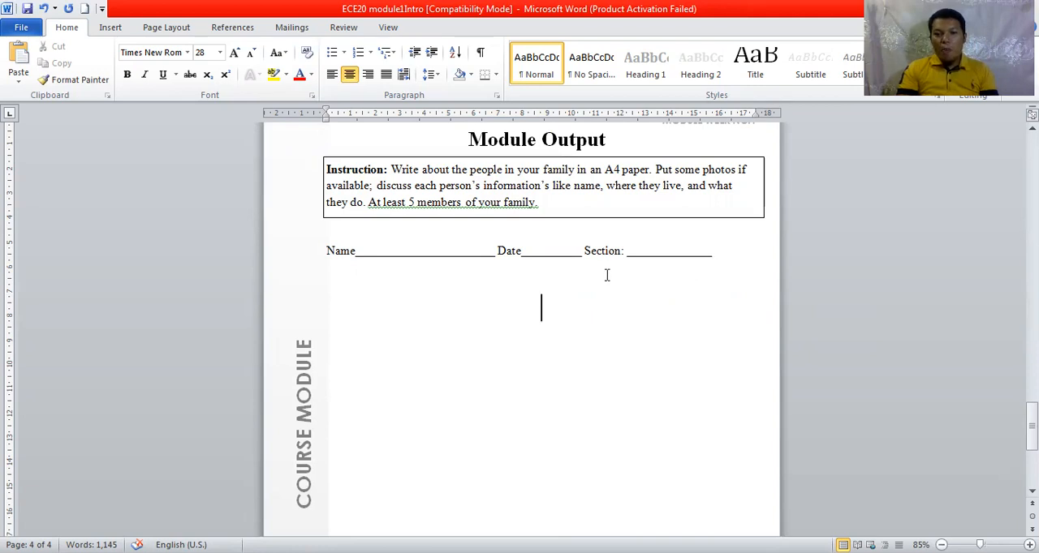
mouse_move(558, 302)
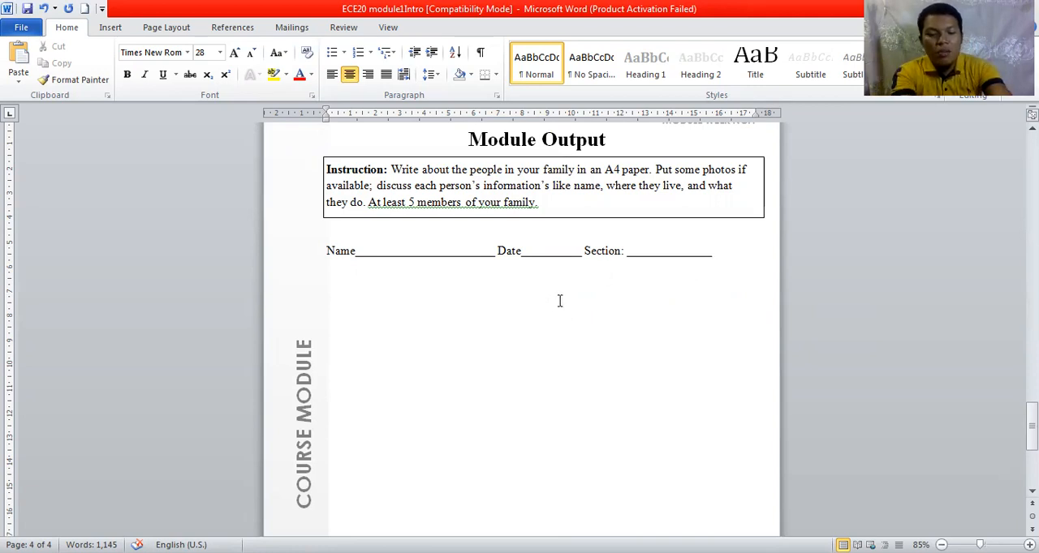
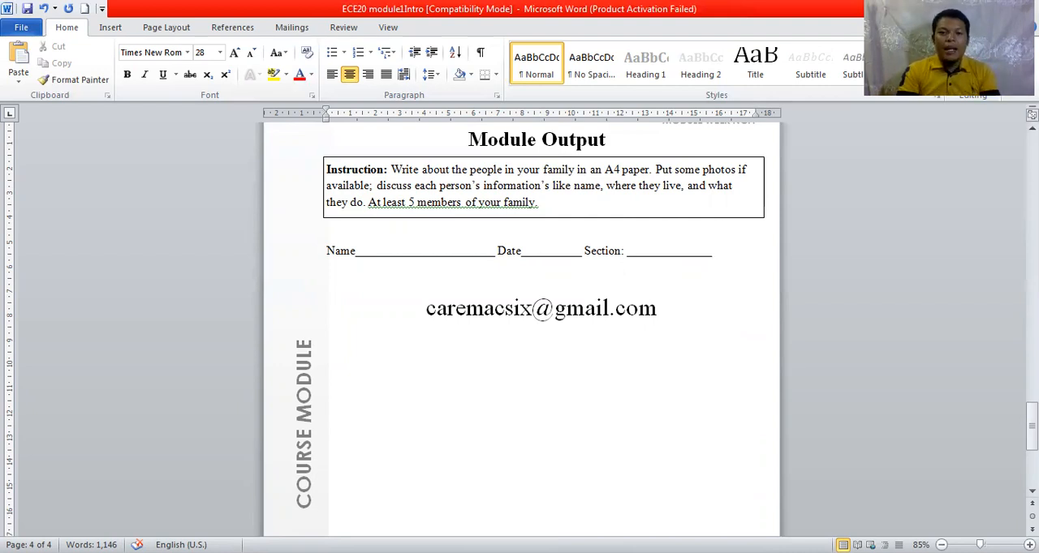
left_click(657, 308)
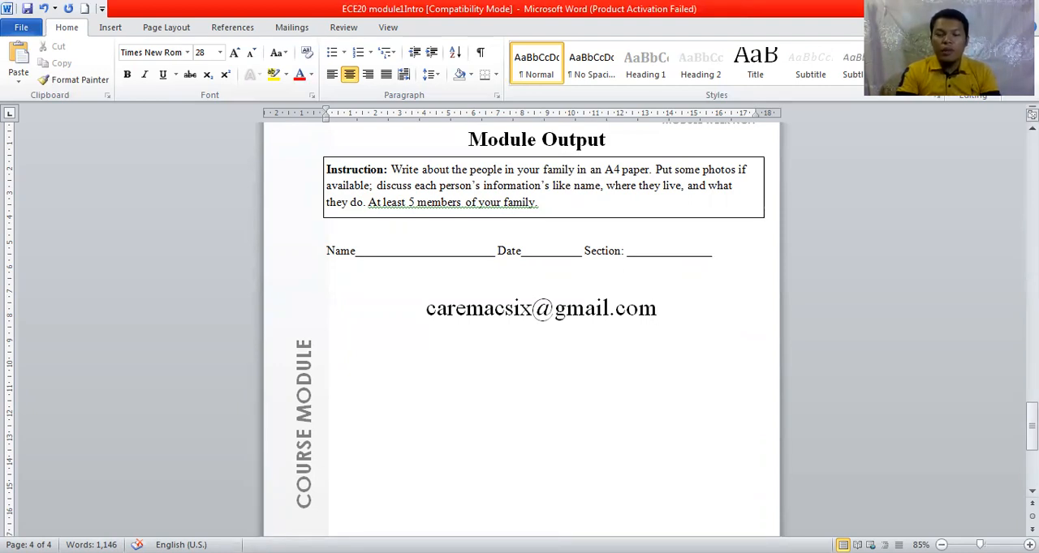
left_click(657, 308)
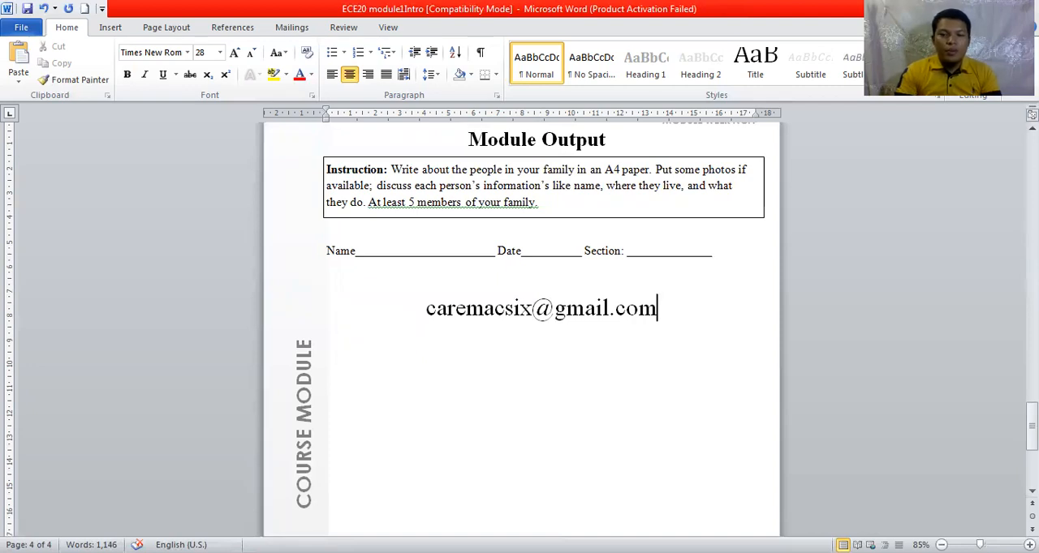
mouse_move(539, 374)
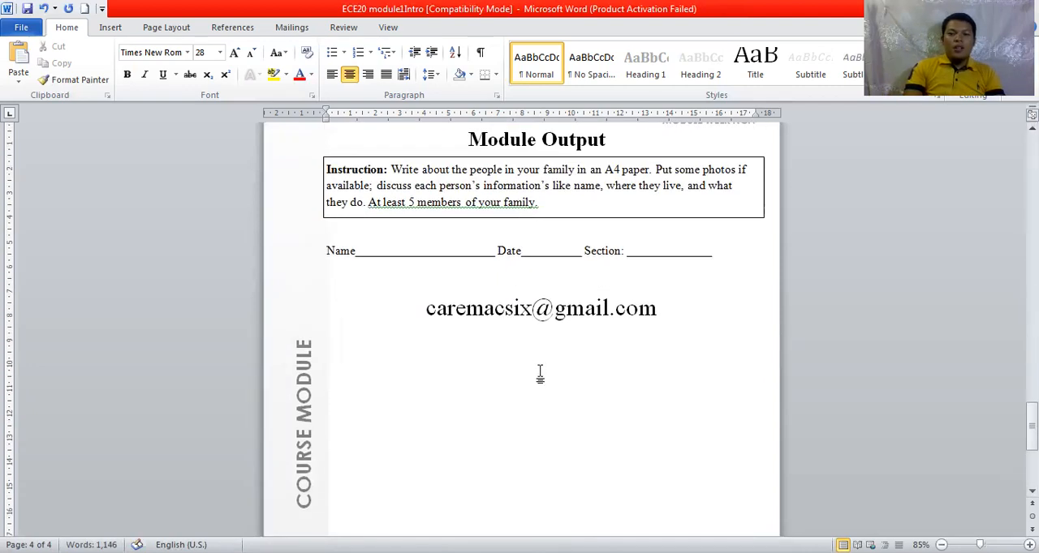
scroll("down", 3)
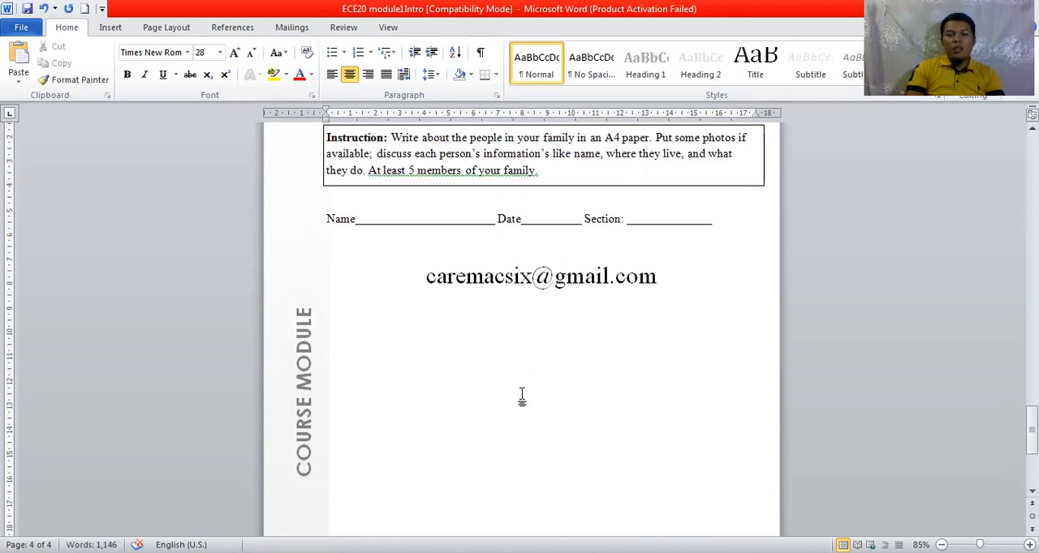
mouse_move(519, 405)
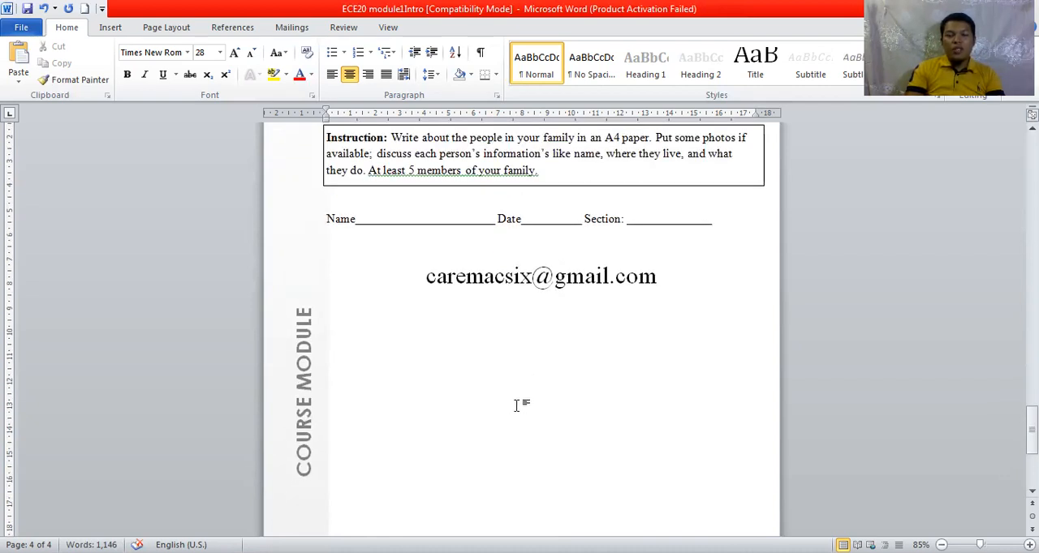